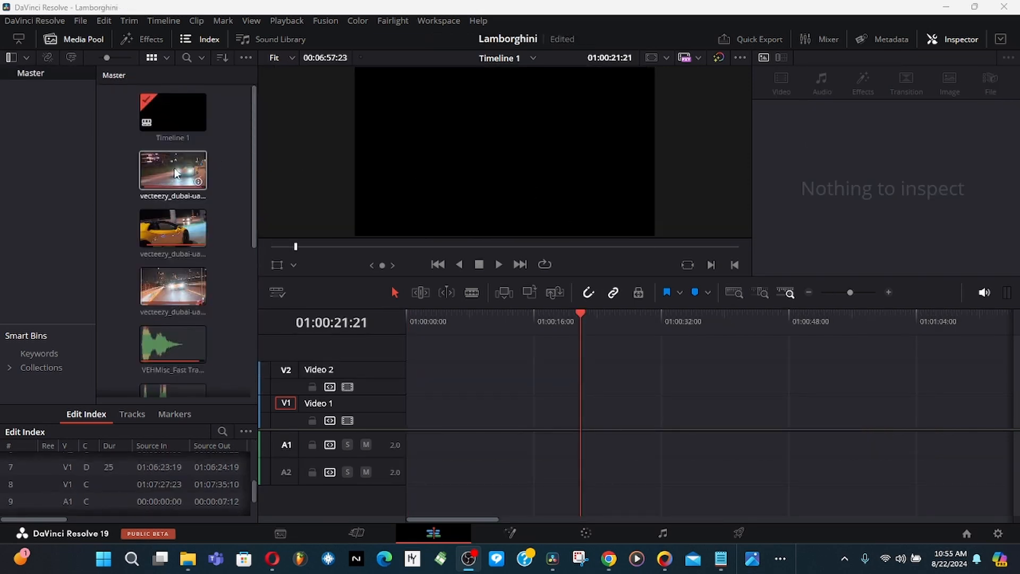
Step: Drag the vecteezy Dubai night-driving clip from the Media Pool onto track V1
left_click_drag(173, 170, 417, 409)
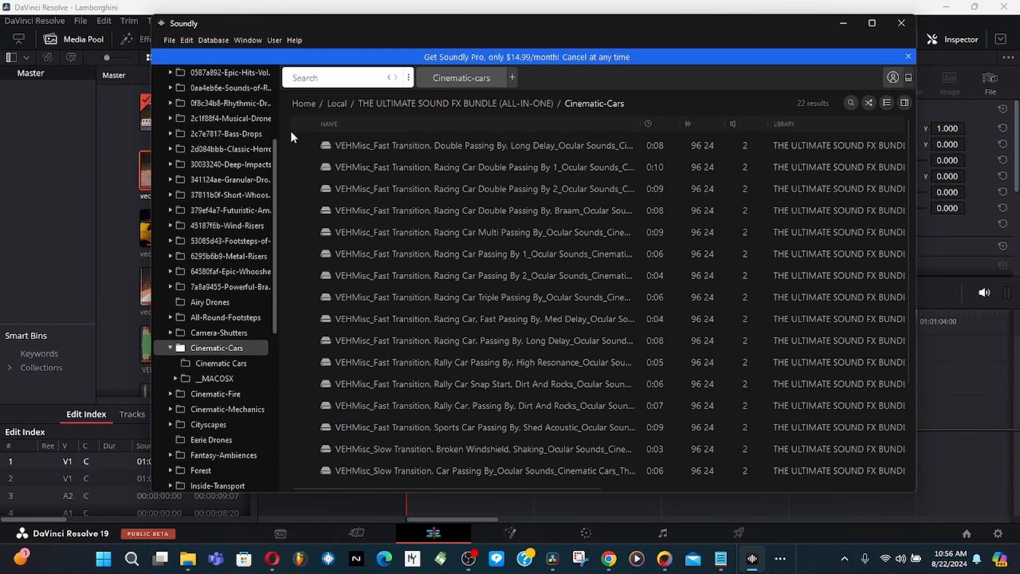
mouse_move(325, 61)
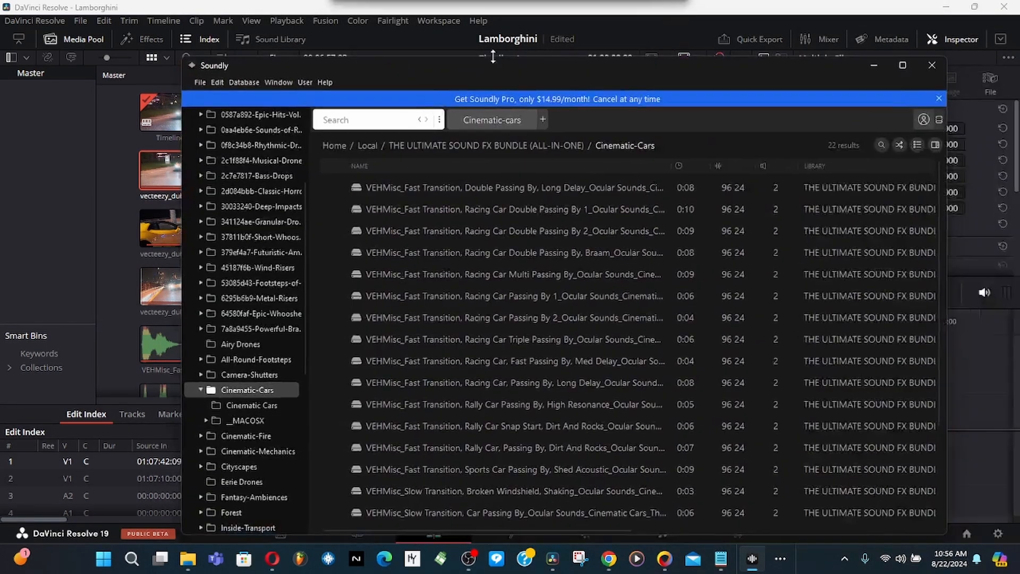
Step: Maximize Soundly and preview 'Racing Car Double Passing By, Braam' from the Cinematic-Cars folder
left_click(902, 65)
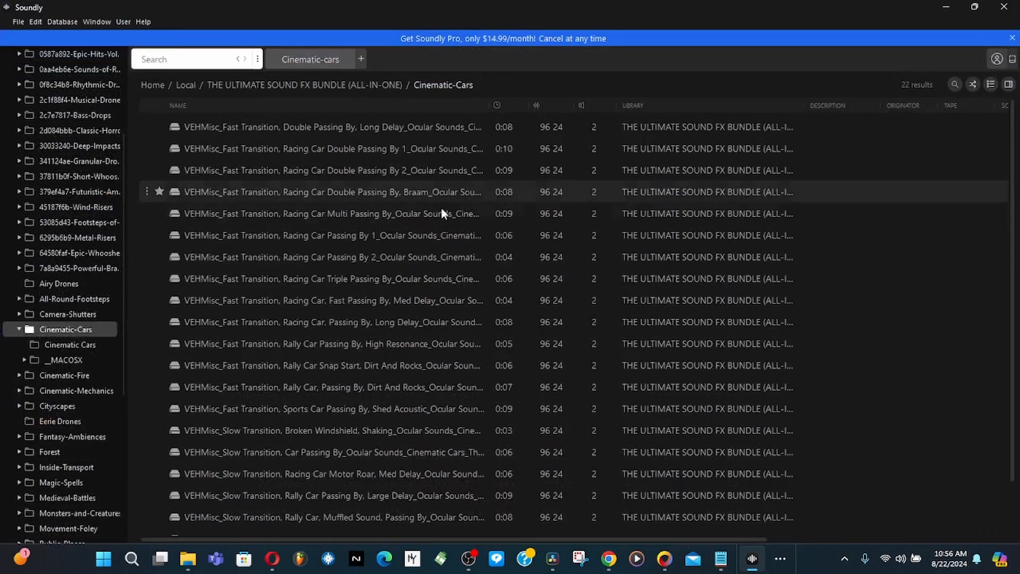
left_click(352, 193)
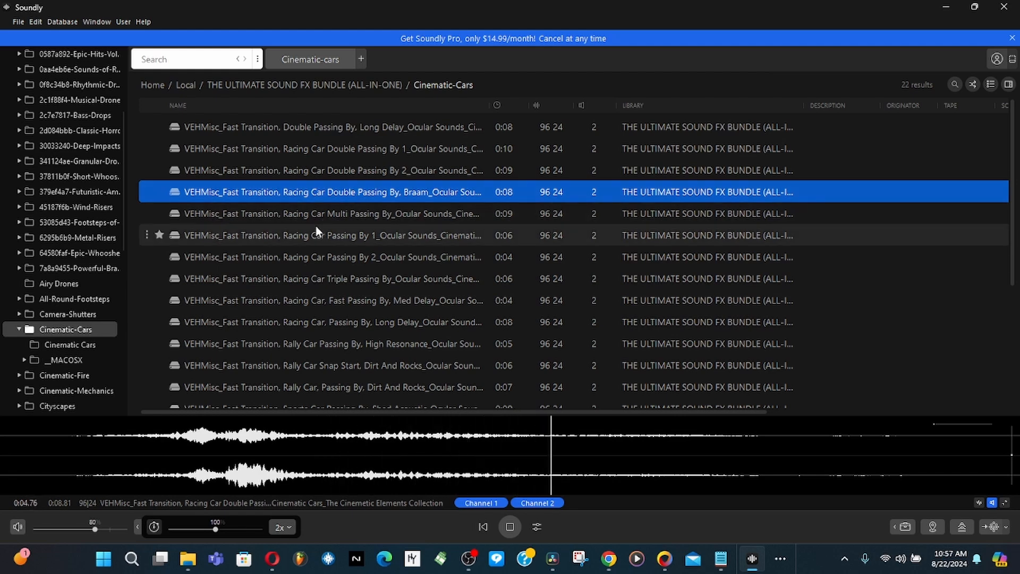
left_click(318, 235)
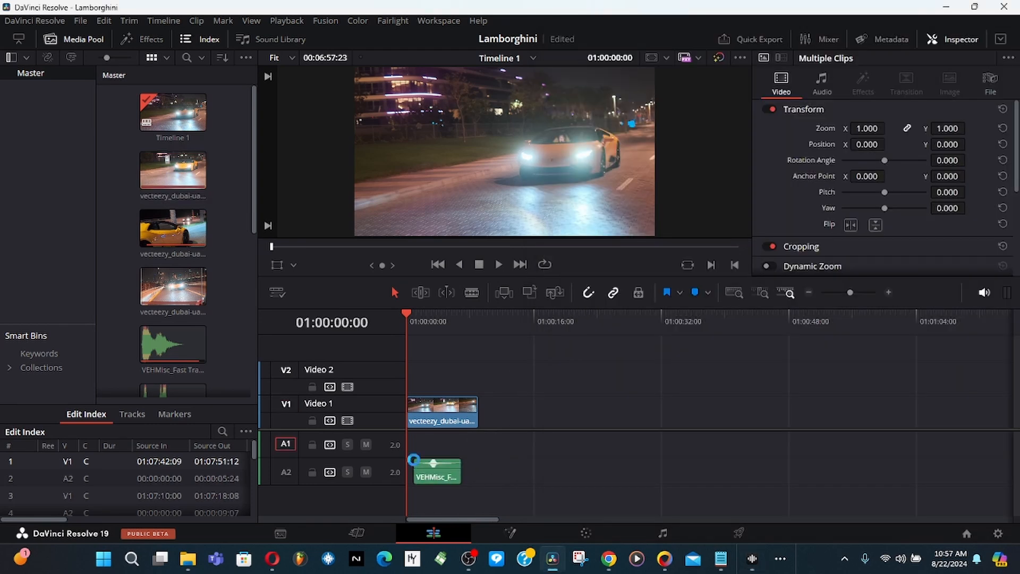
Step: Move the VEHMisc car sound from A2 to A1 at 01:00:00:00 and select it for the Audio inspector
left_click_drag(435, 469, 429, 445)
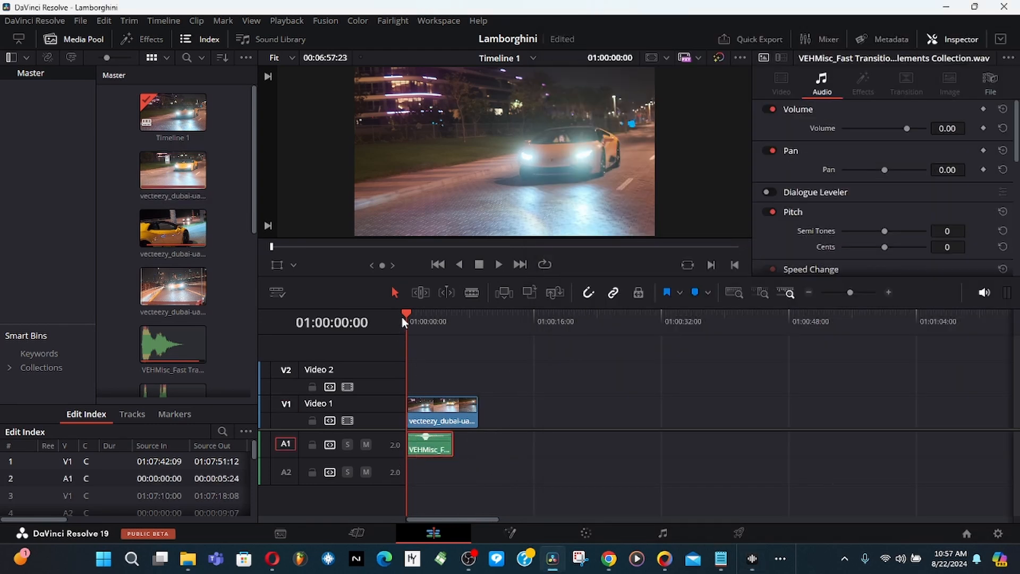
left_click(422, 322)
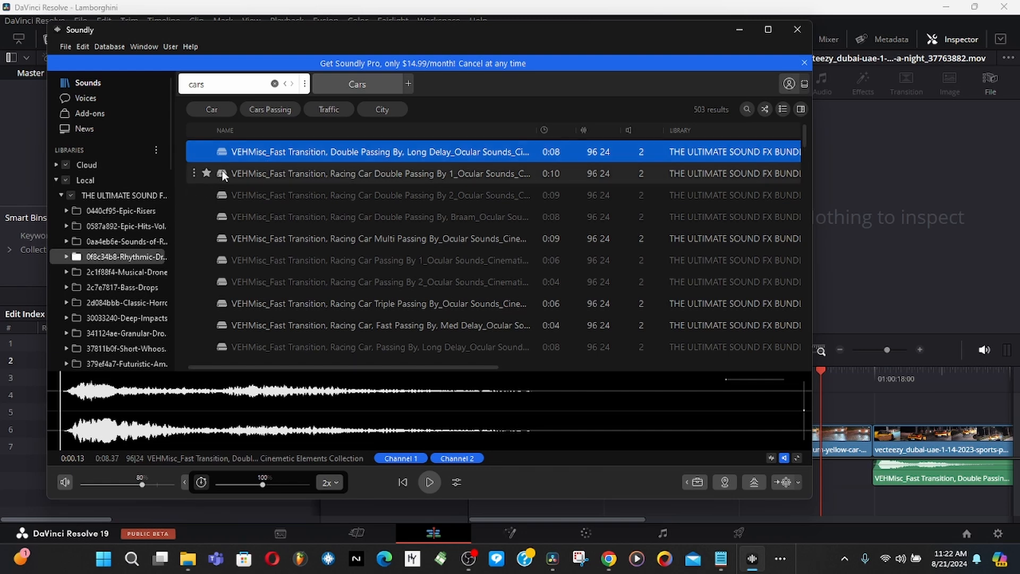
mouse_move(308, 180)
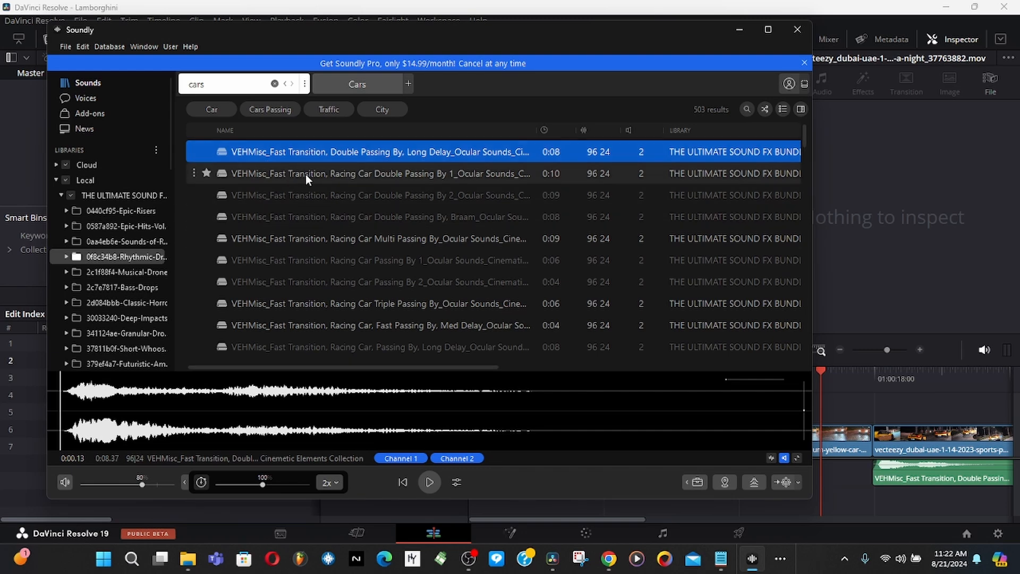
mouse_move(661, 18)
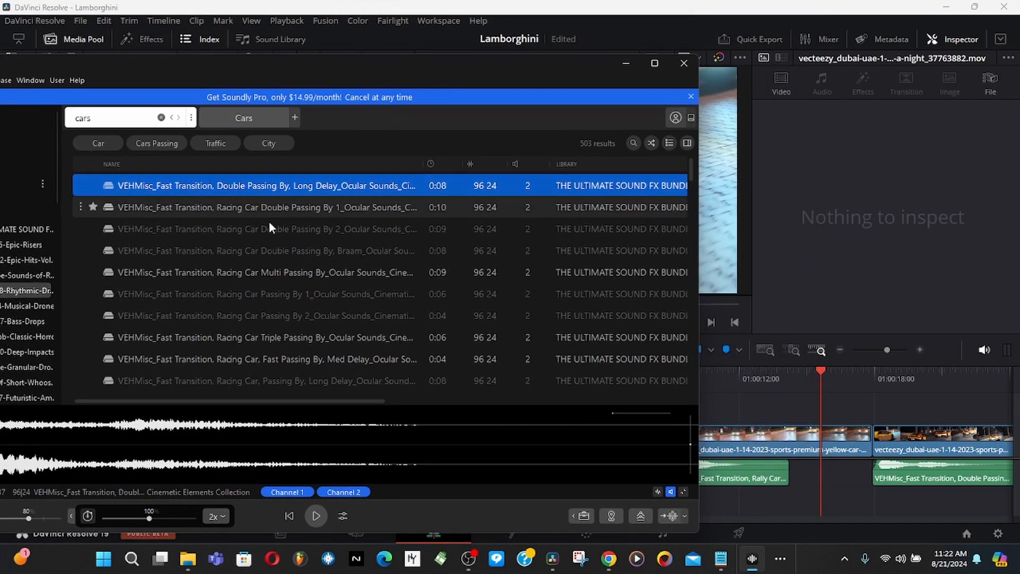
Step: Pick 'Racing Car Double Passing By 1' from the cars search and restore Soundly down over the timeline
left_click(263, 207)
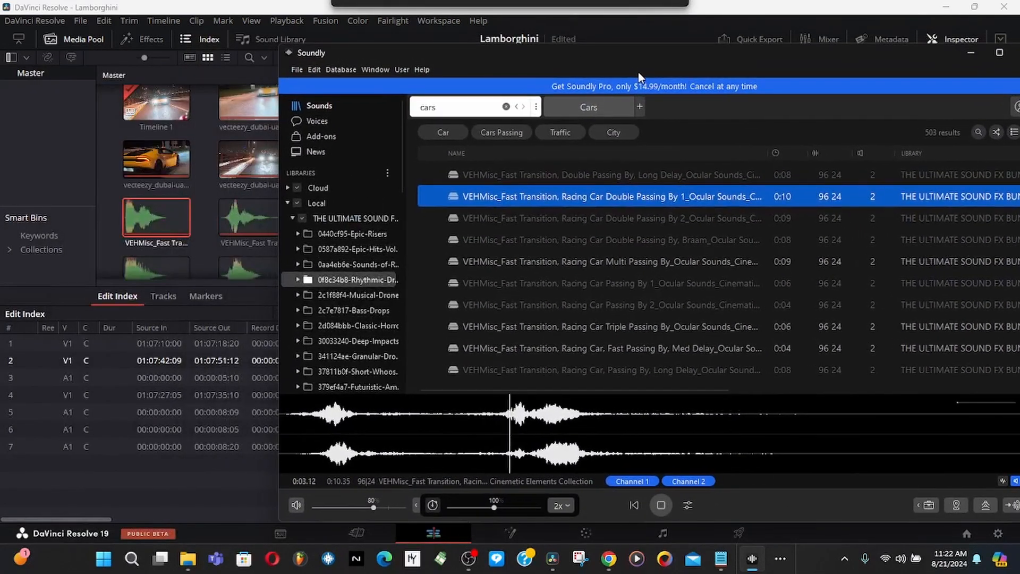
left_click(661, 506)
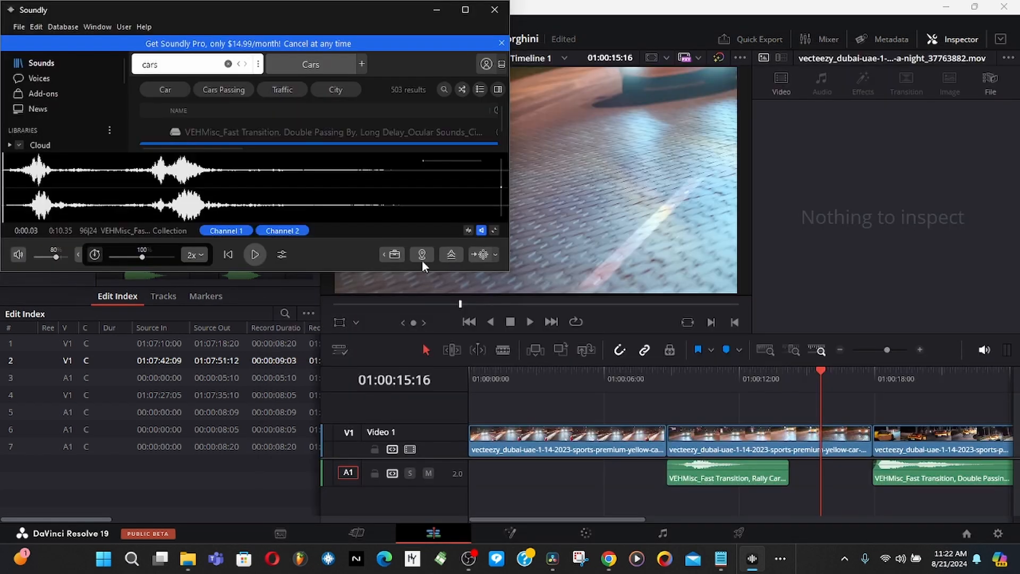
mouse_move(507, 274)
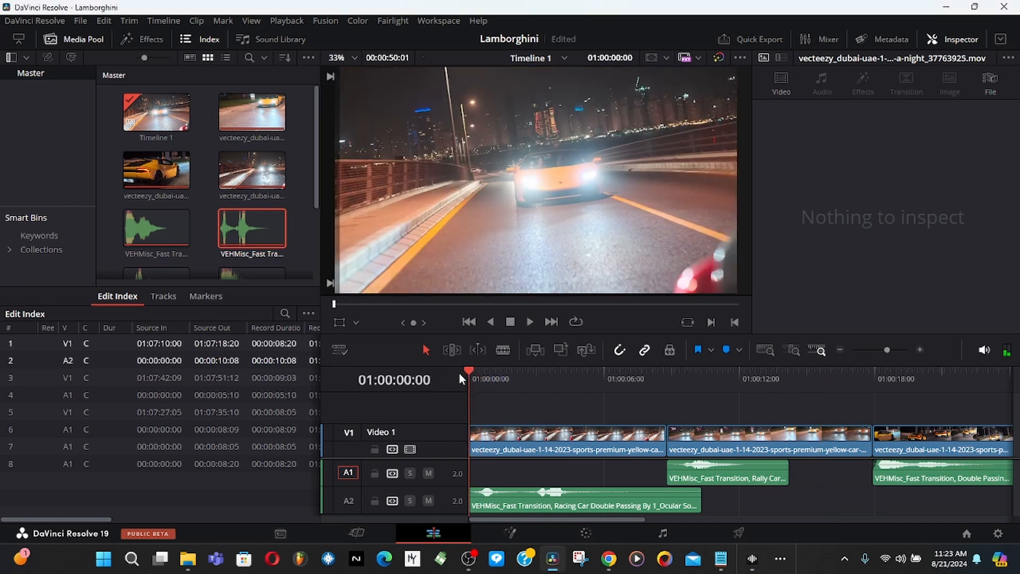
Step: Put the Double Passing By 1 sound on A1 at the first cut and the short rally sound at A2's start
left_click(530, 322)
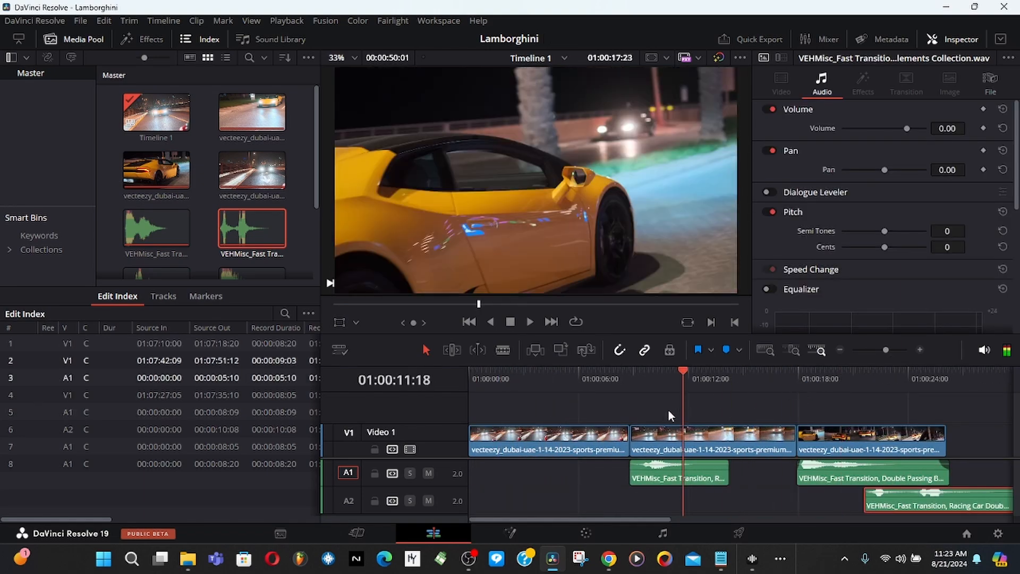
left_click(631, 424)
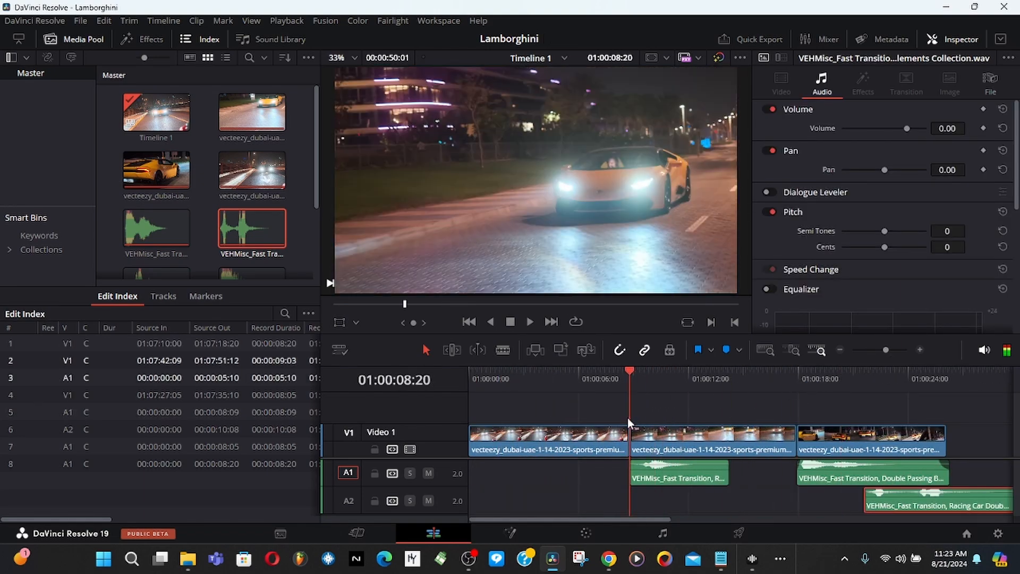
left_click(530, 322)
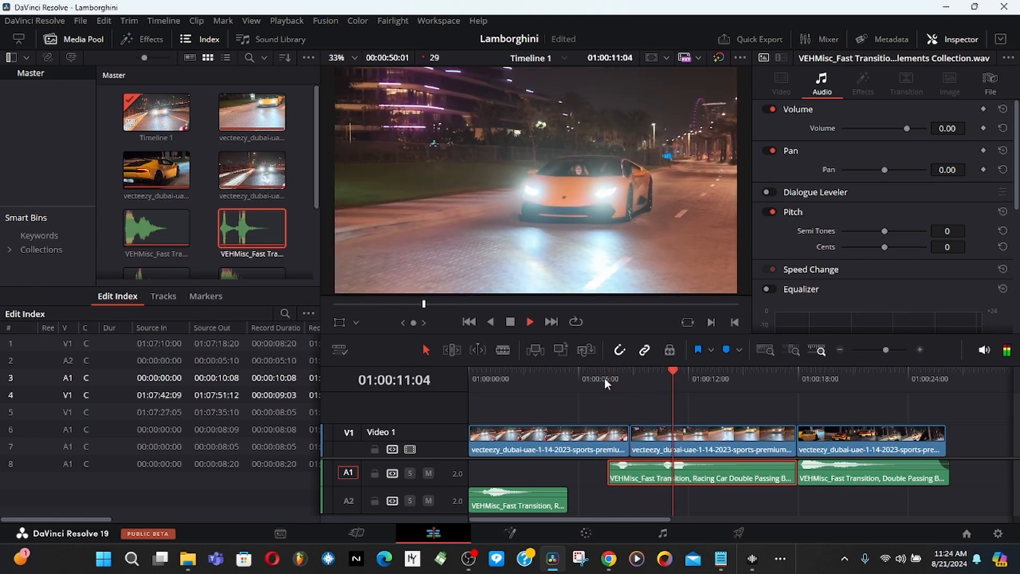
Step: Slide the short rally sound along A2 to about 01:00:11:00 so it overlaps the A1 double-passing sound
left_click(600, 379)
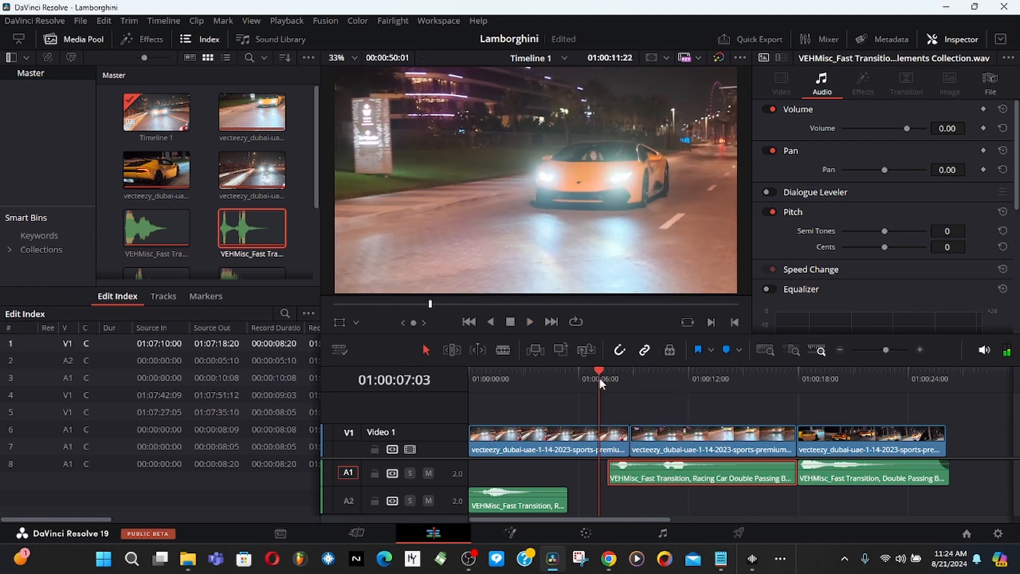
left_click(530, 321)
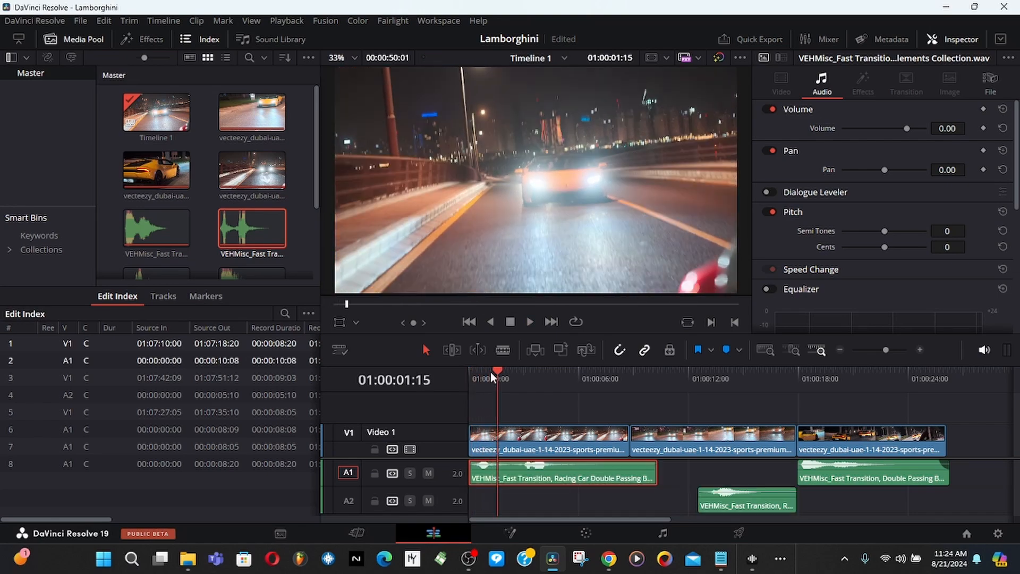
left_click(530, 322)
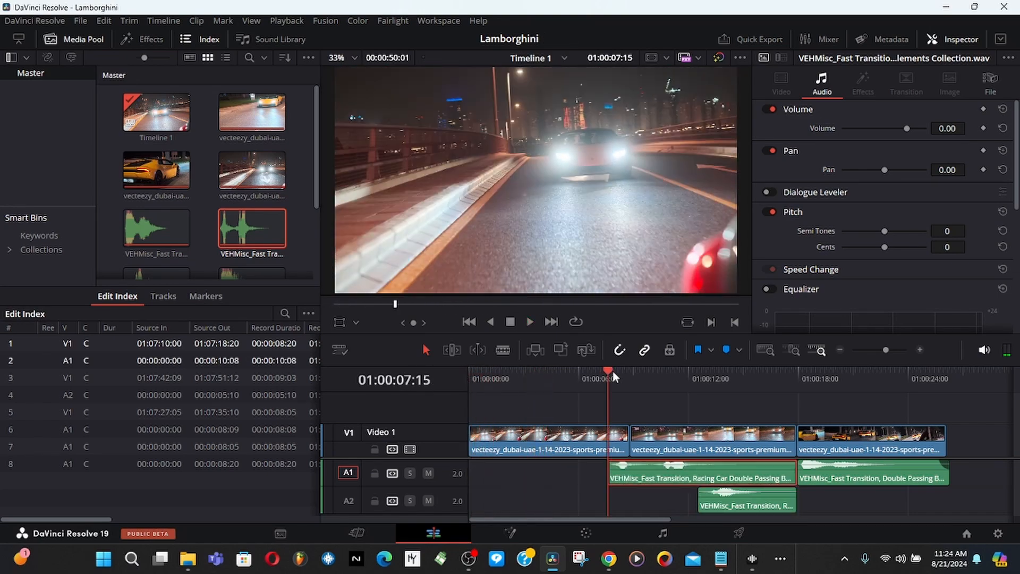
left_click(529, 322)
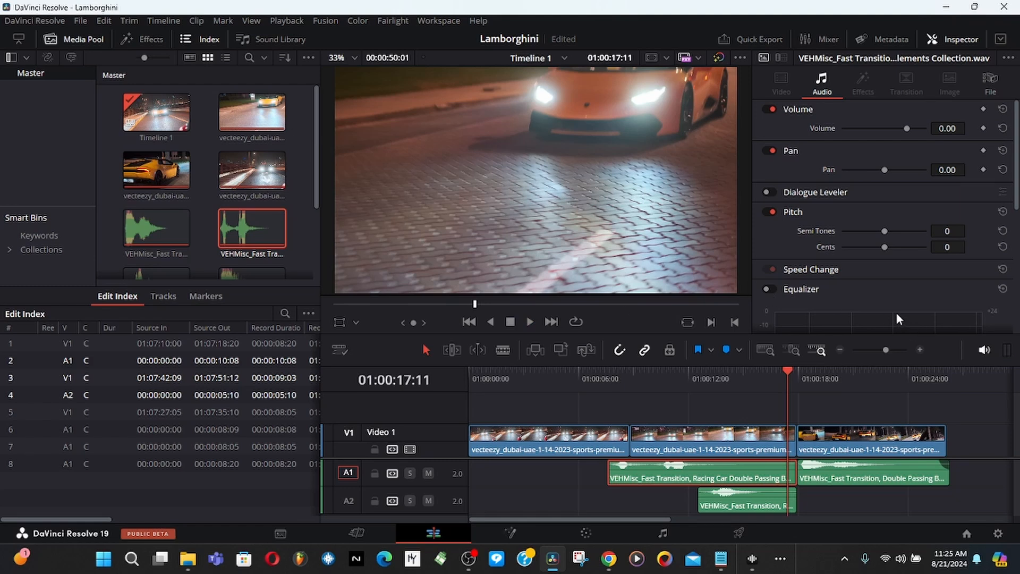
mouse_move(598, 504)
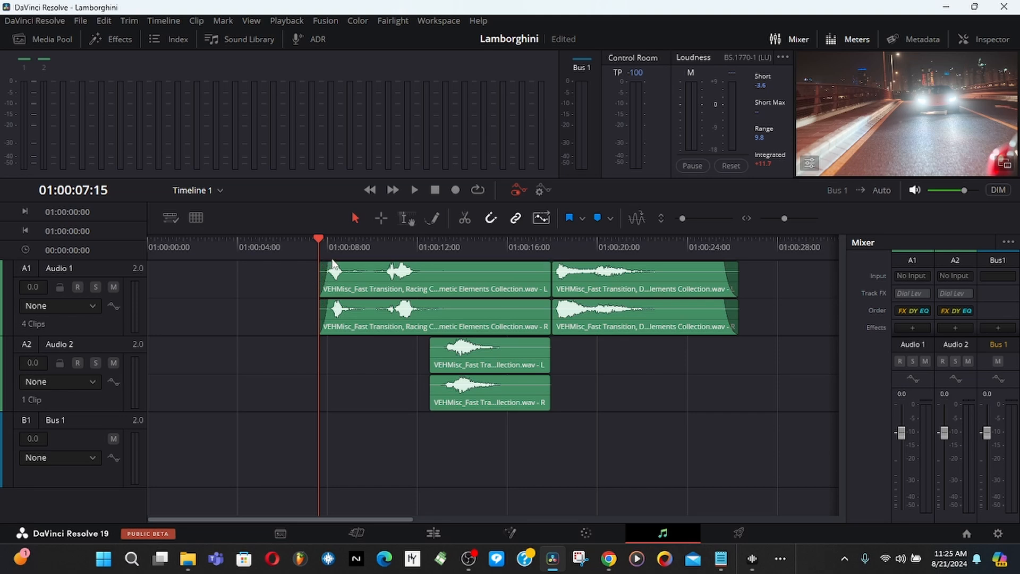
Step: In Fairlight, play the edit and fade out the end of the first A1 car sound
left_click(415, 190)
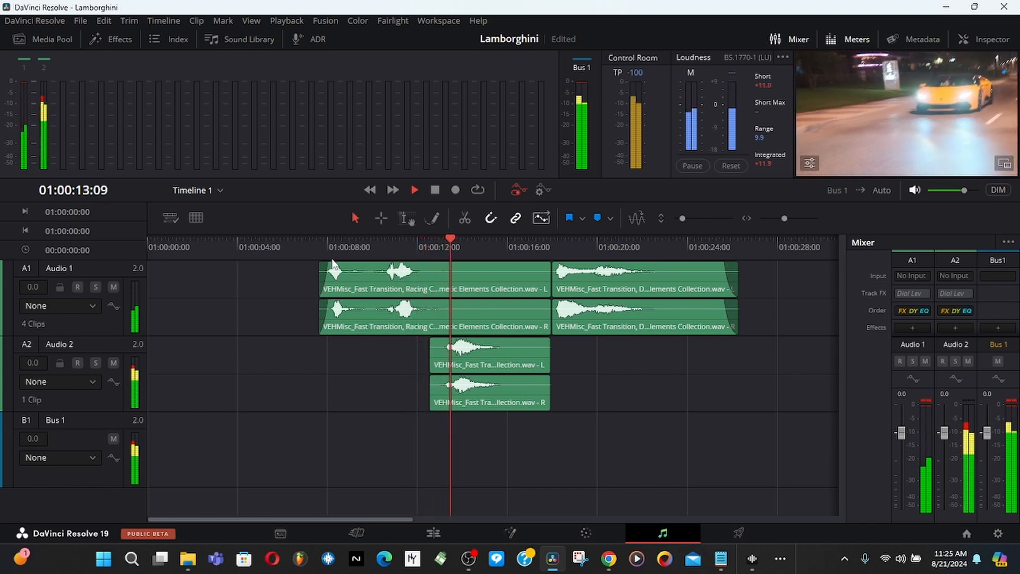
left_click(414, 189)
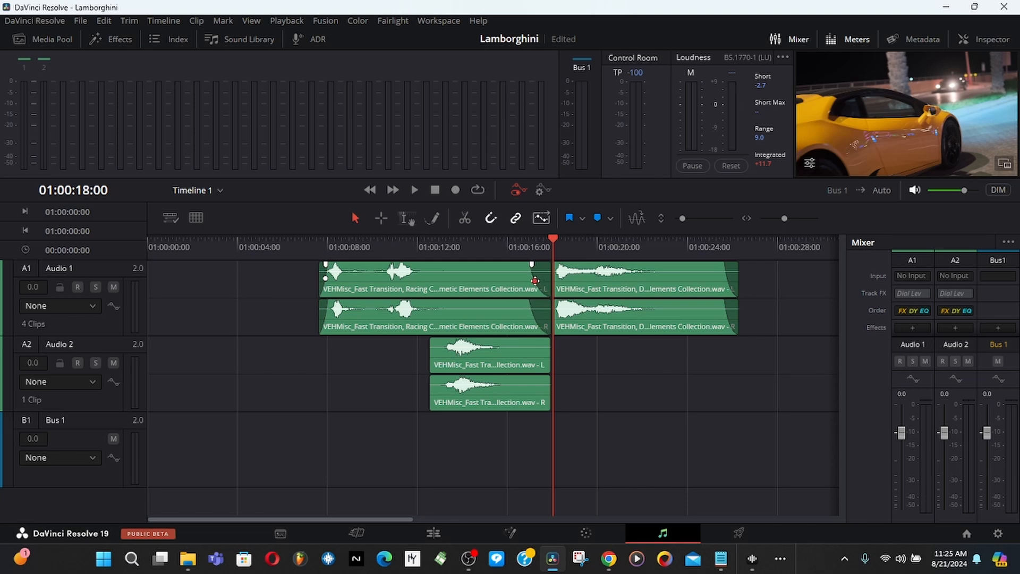
left_click(488, 355)
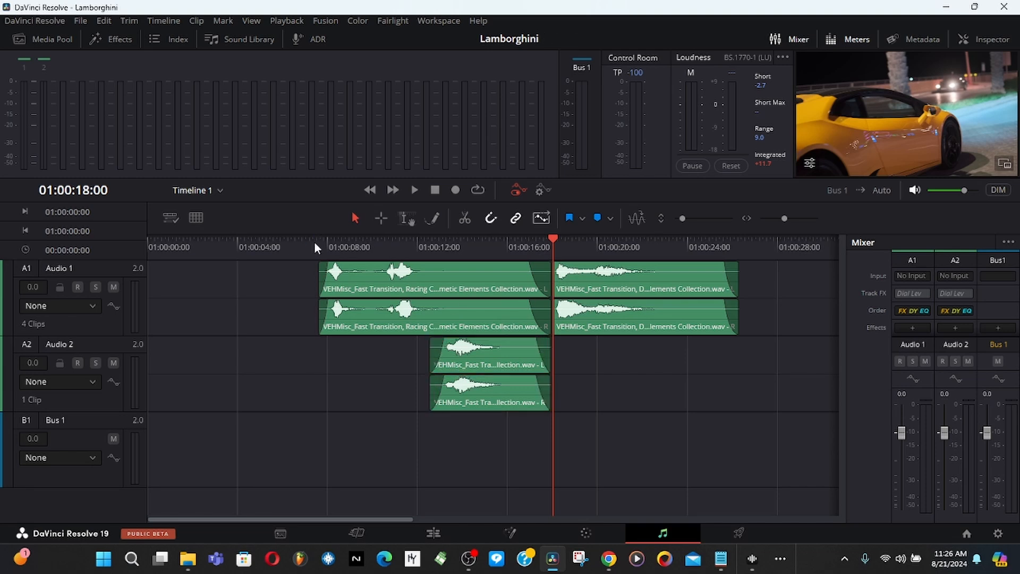
Step: Park the playhead at the first car sound and play the layered A1/A2 effects through
left_click(319, 247)
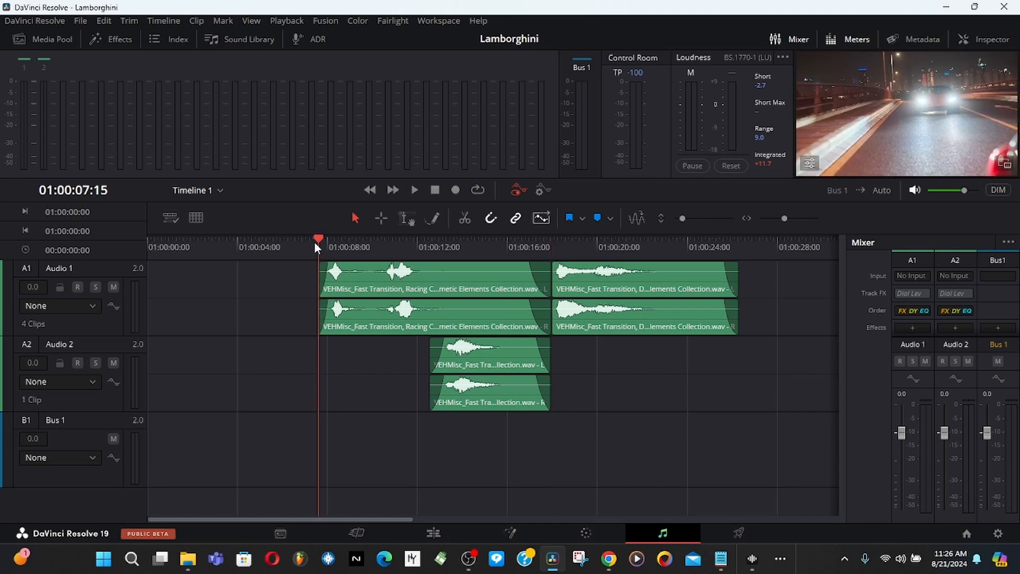
left_click(413, 189)
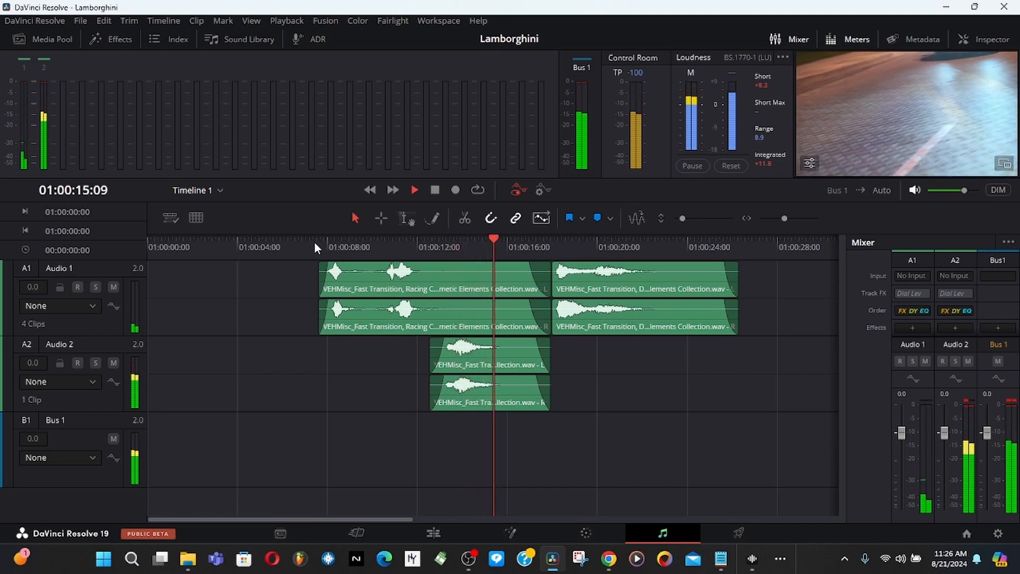
left_click(414, 189)
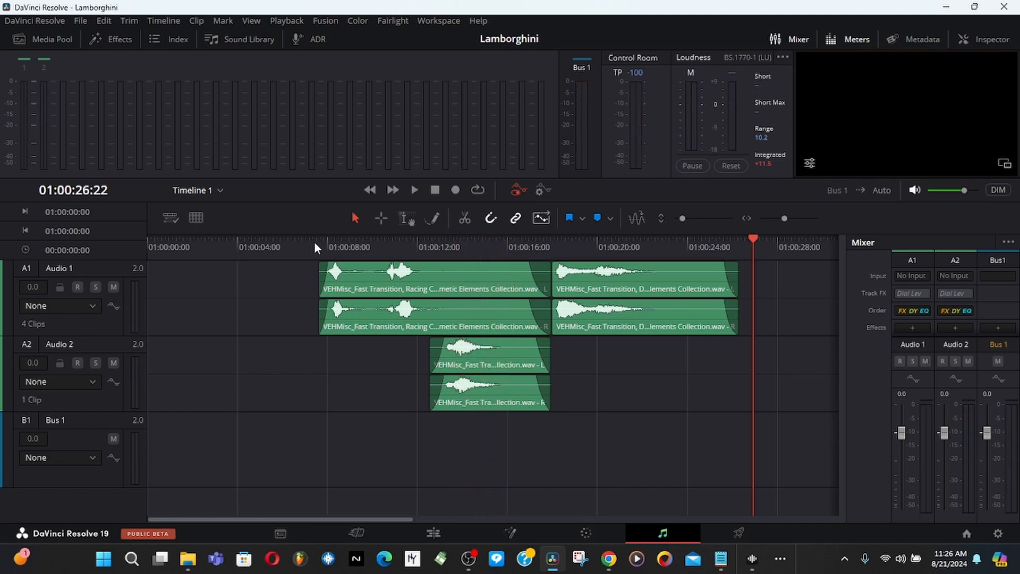
mouse_move(901, 327)
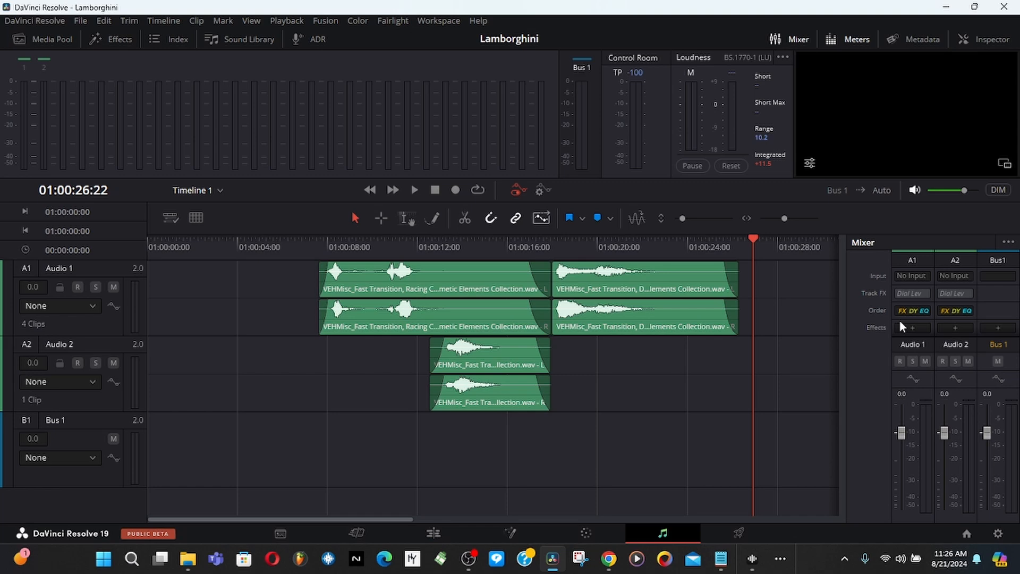
mouse_move(908, 336)
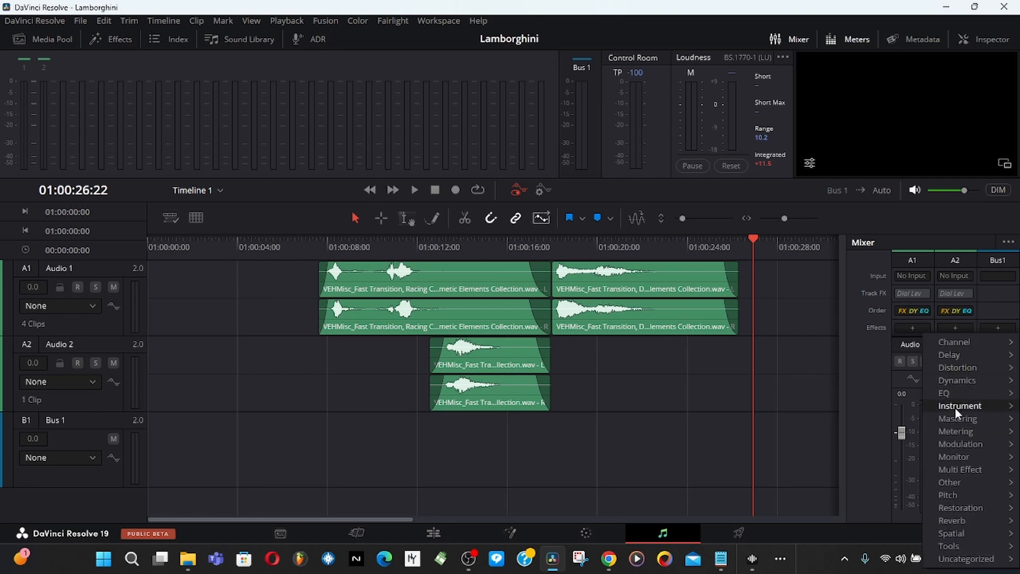
mouse_move(944, 392)
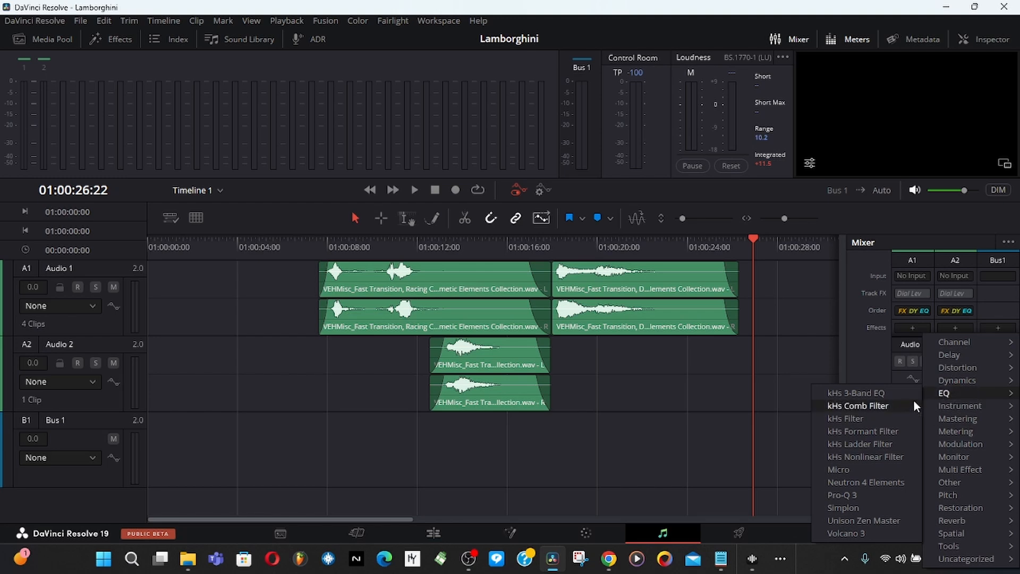
mouse_move(952, 392)
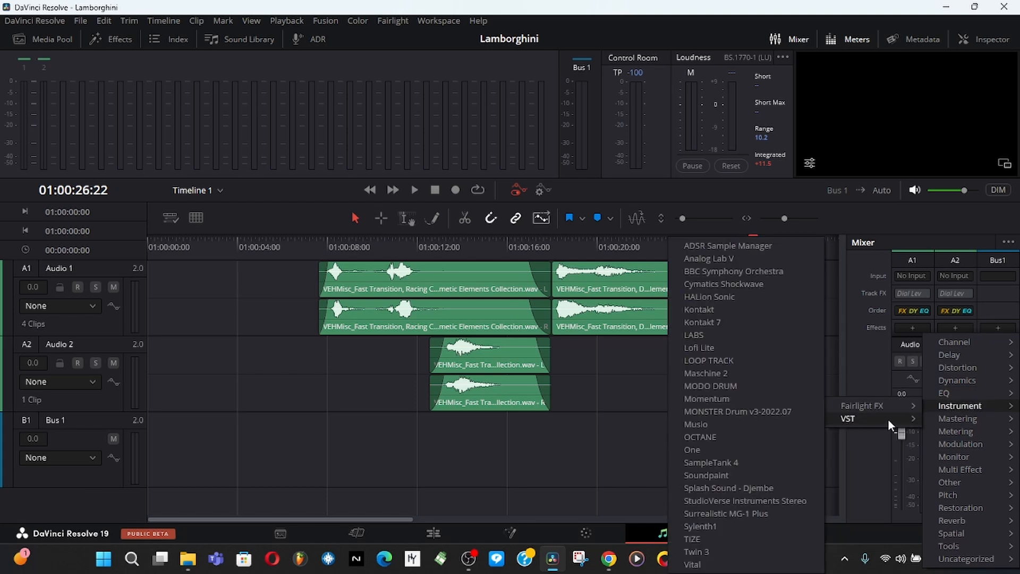
mouse_move(750, 349)
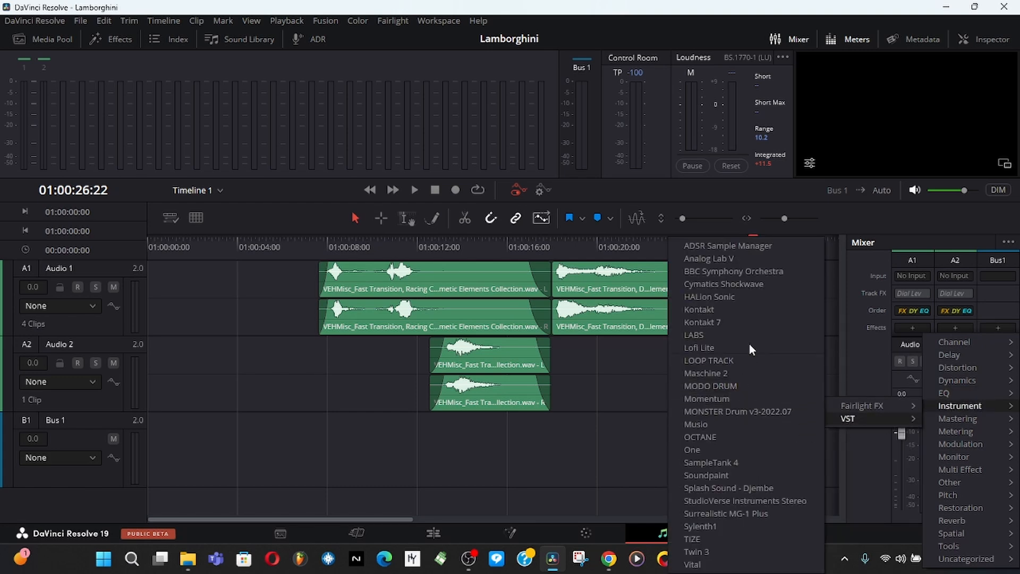
mouse_move(731, 405)
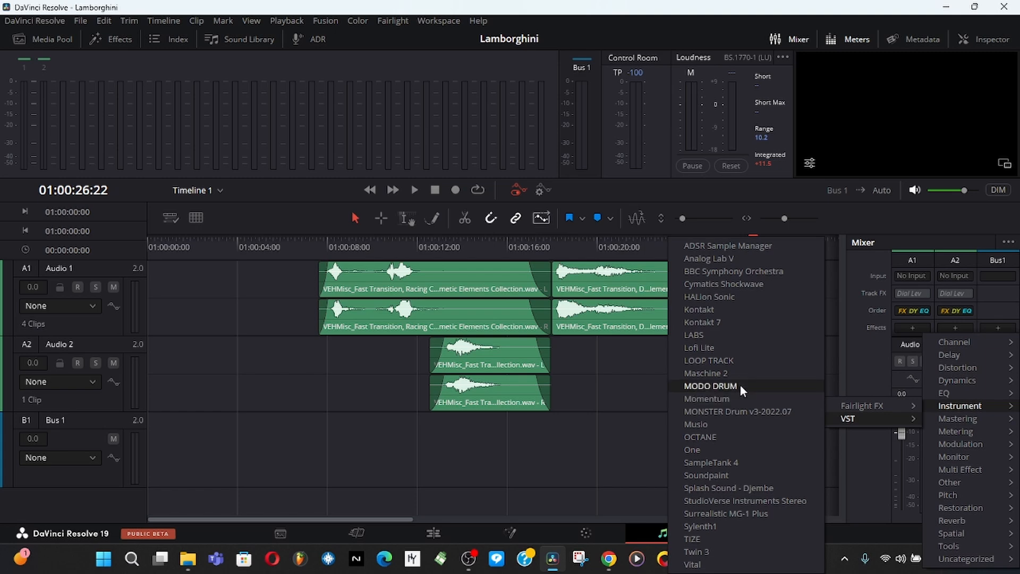
mouse_move(764, 363)
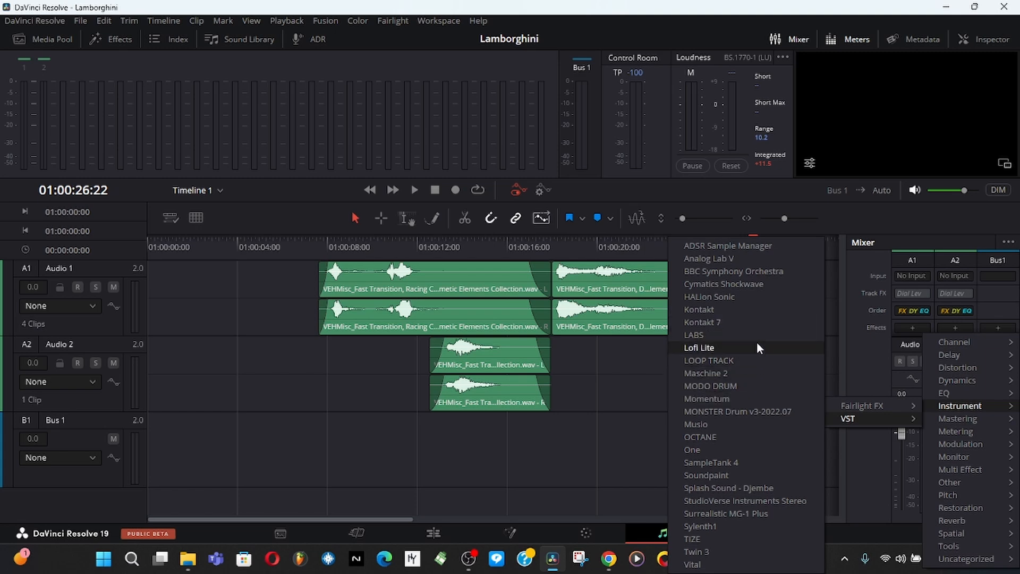
mouse_move(772, 329)
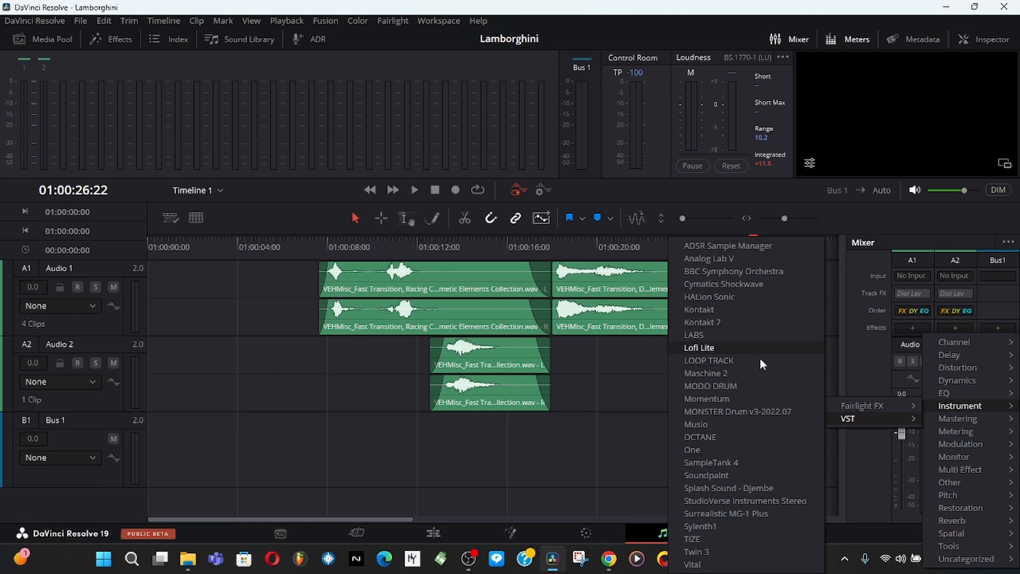
mouse_move(740, 484)
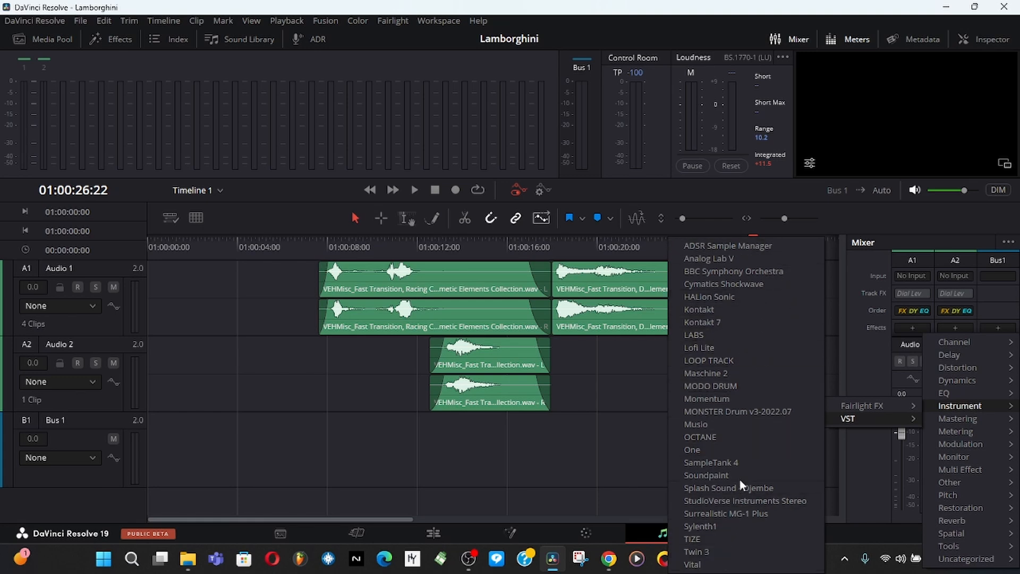
mouse_move(863, 437)
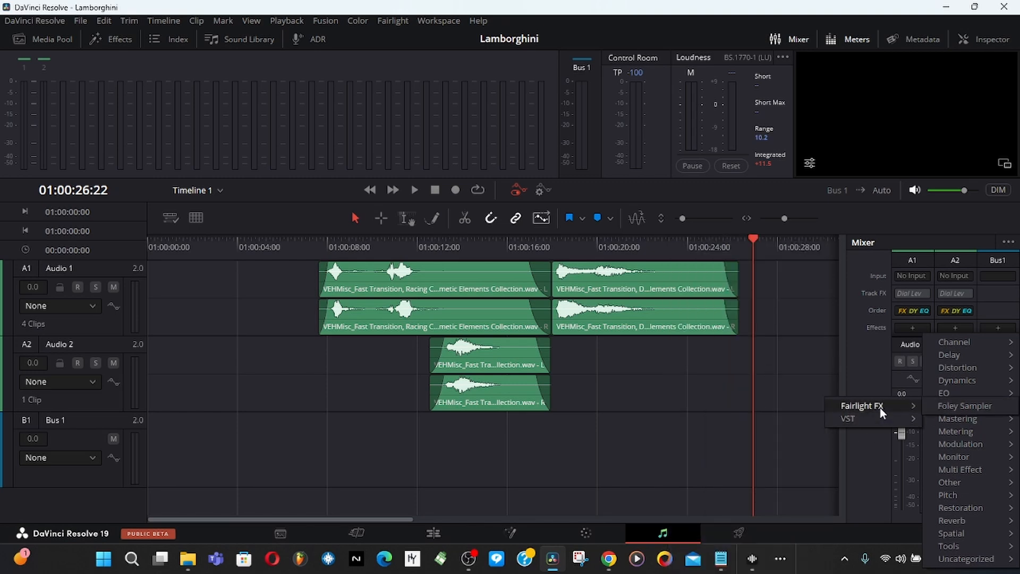
mouse_move(849, 416)
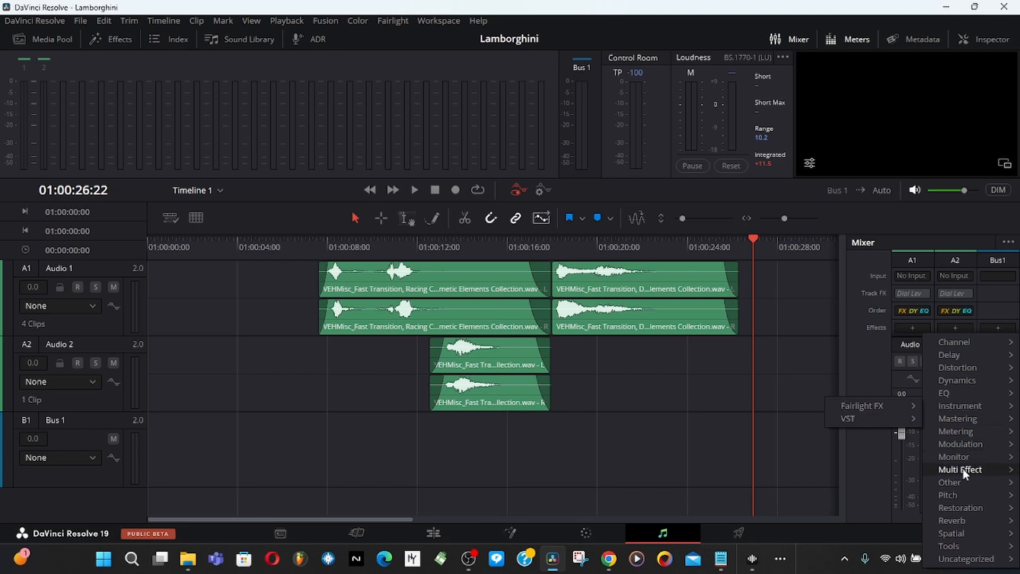
mouse_move(950, 483)
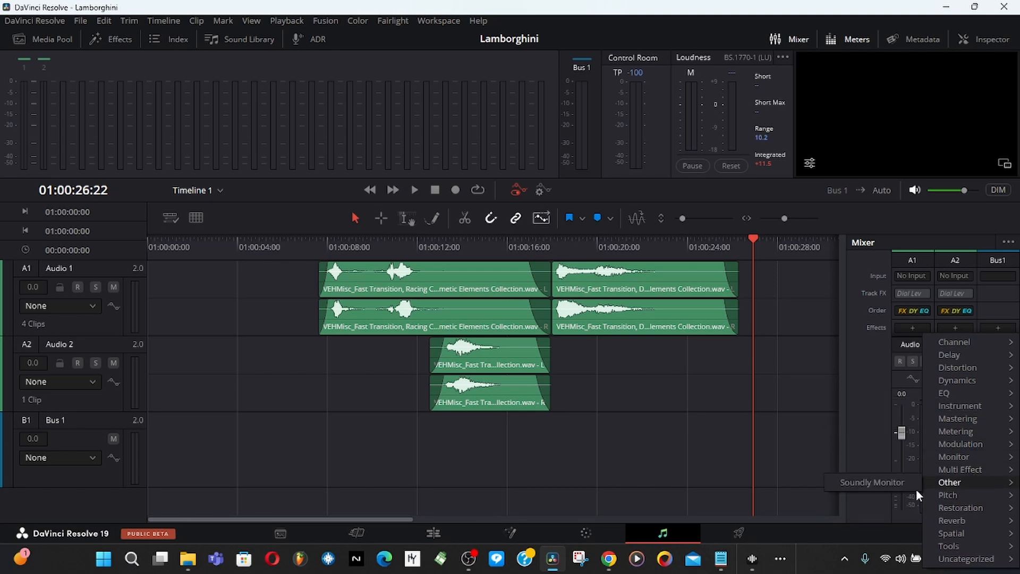
mouse_move(984, 514)
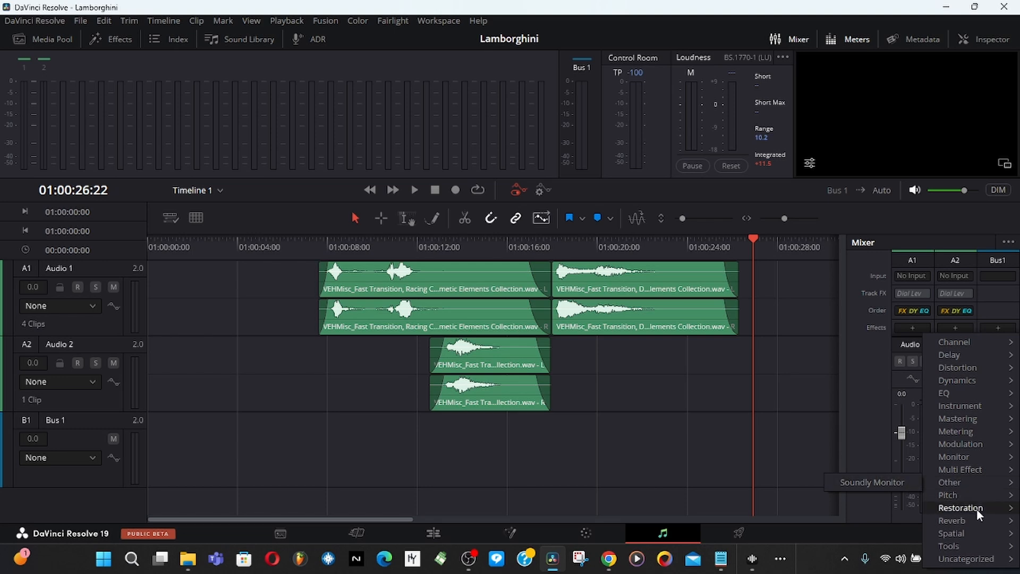
mouse_move(958, 520)
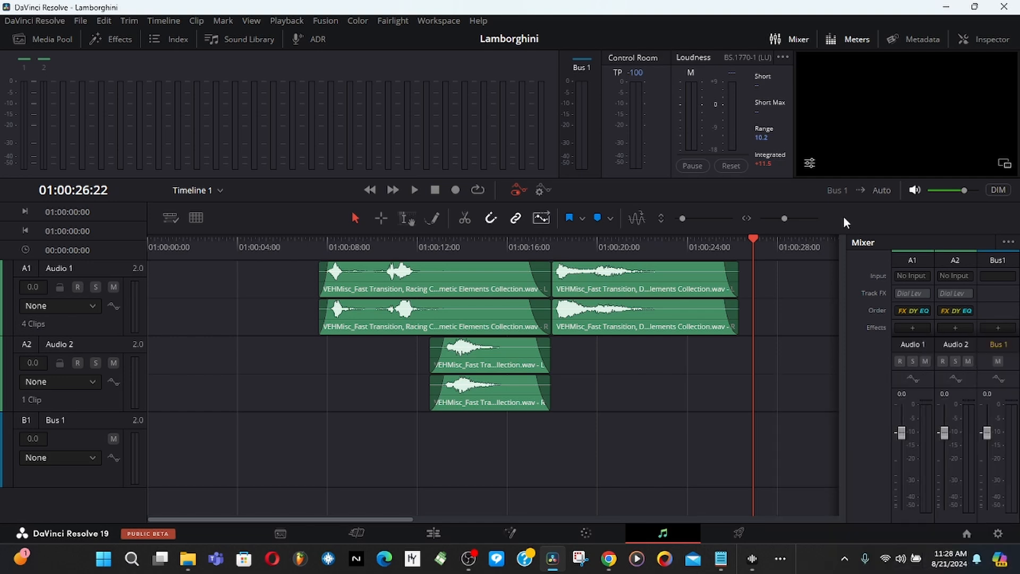
mouse_move(634, 117)
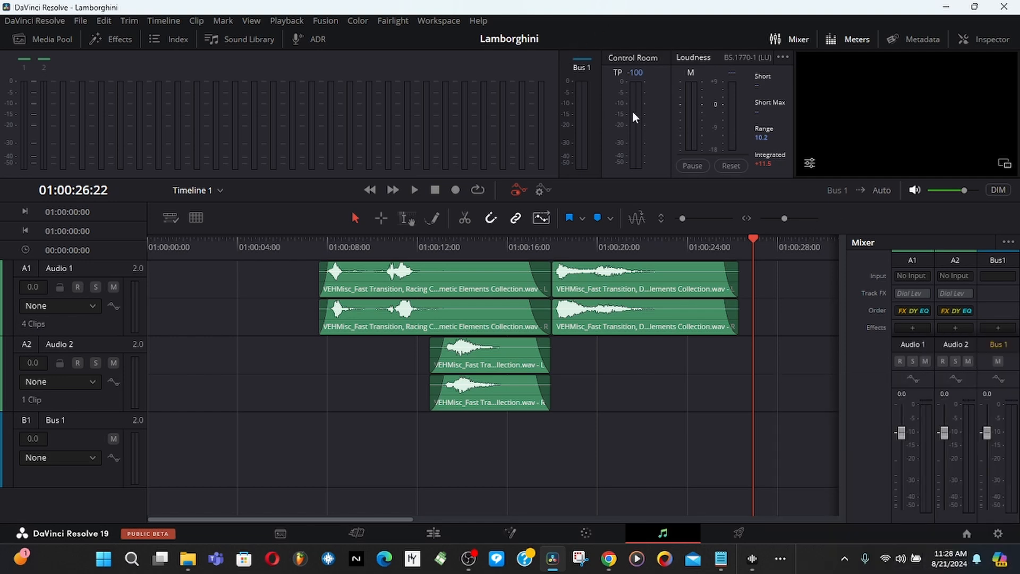
mouse_move(659, 533)
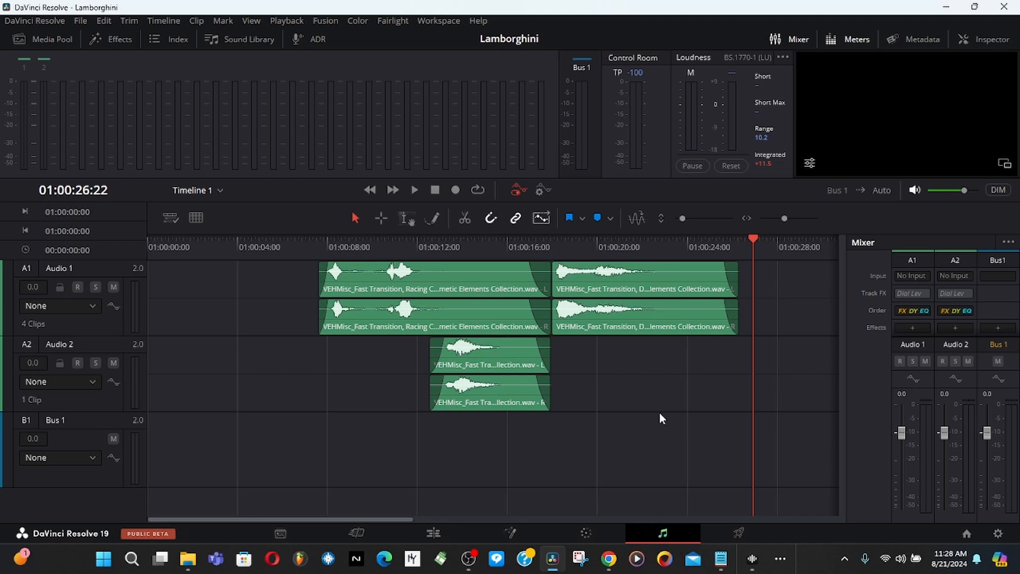
Step: Return from the Fairlight mixer to the Edit page without adding any effect
left_click(433, 533)
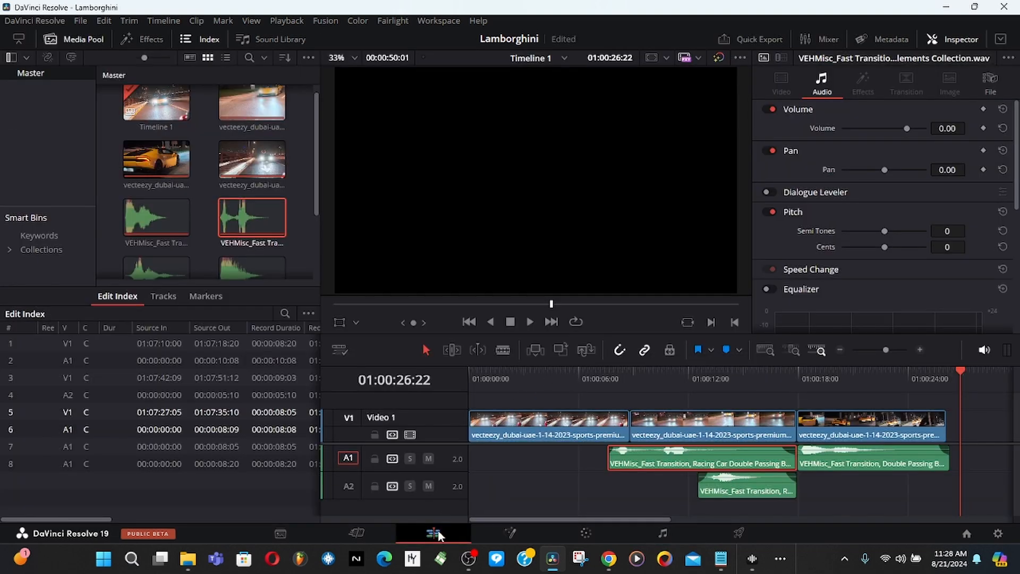
mouse_move(588, 337)
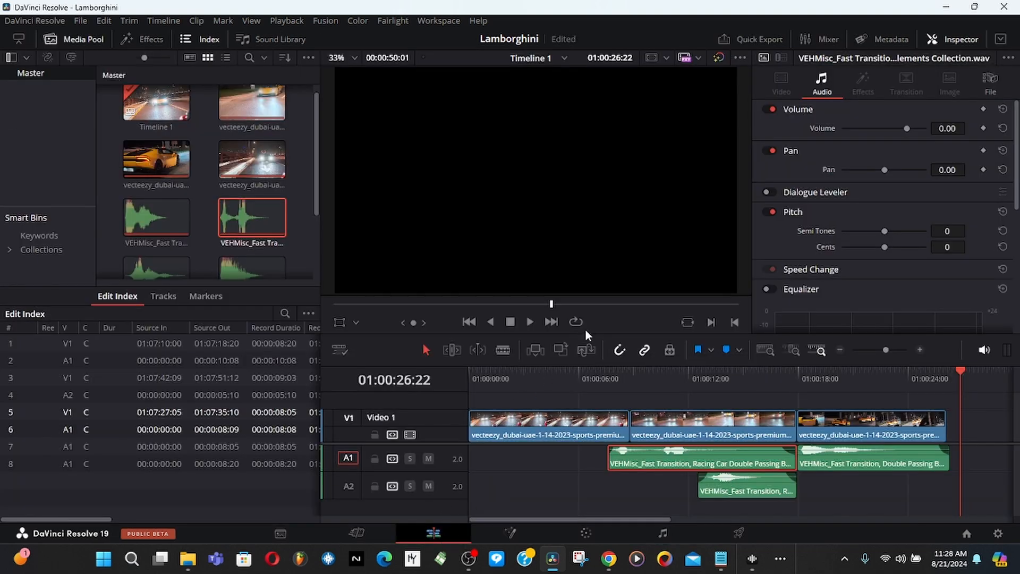
mouse_move(500, 378)
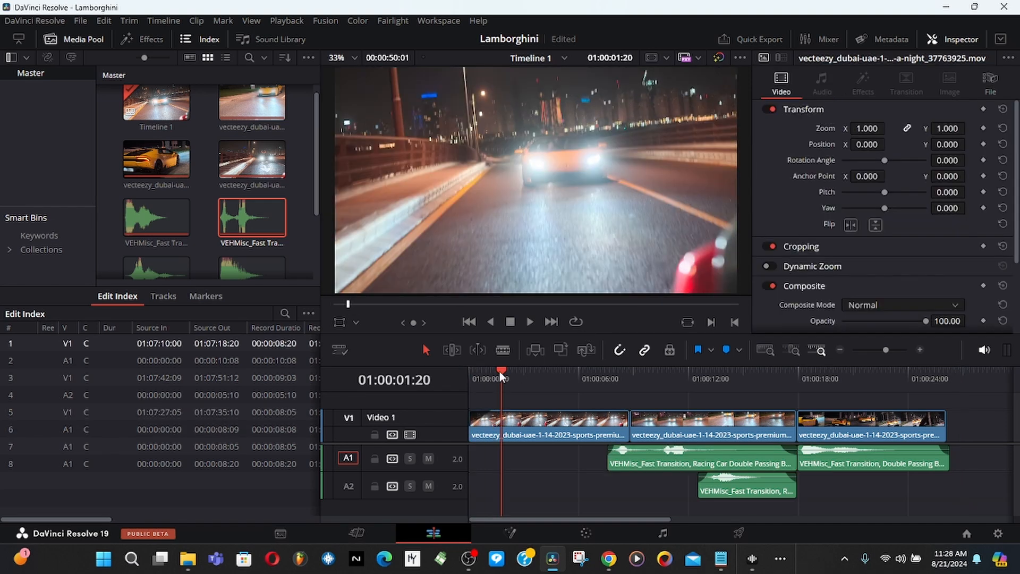
Step: Bring Soundly back up over the editor to preview 'Racing Car Double Passing By 2'
left_click(529, 322)
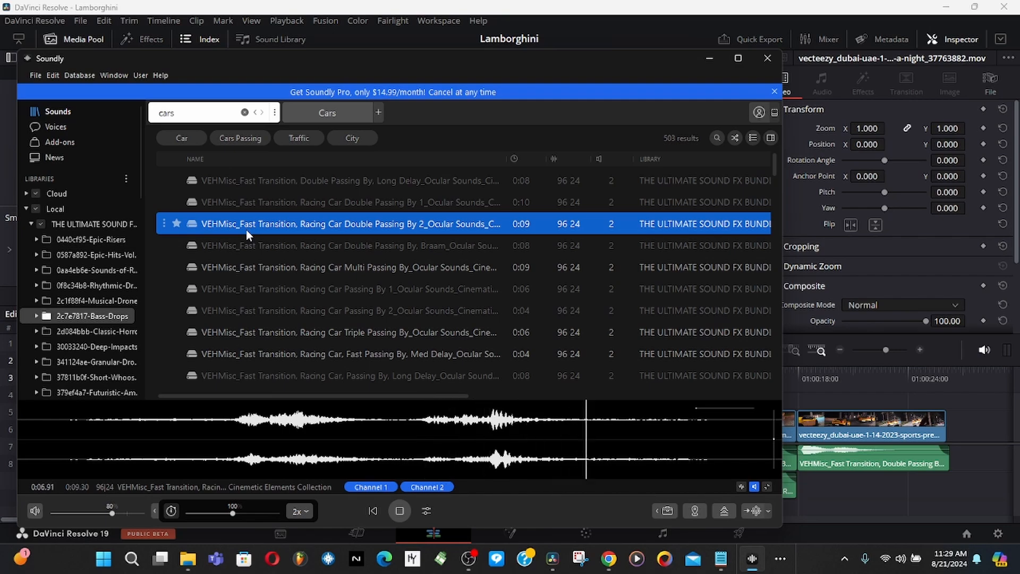
Step: Place the double-passing sound at A2's start, raise its volume line to about 30 dB, and play the edit
left_click(399, 510)
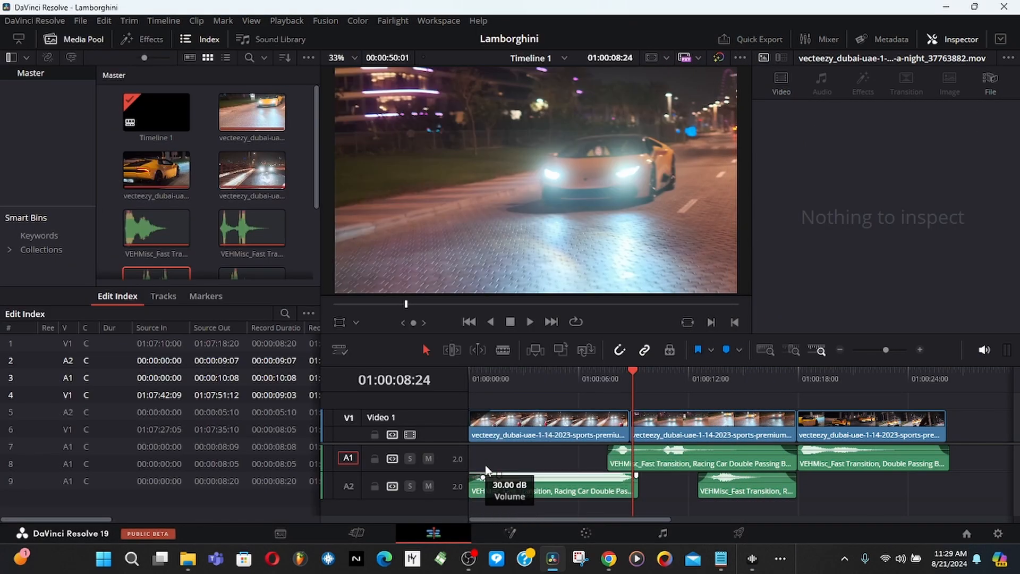
left_click(544, 490)
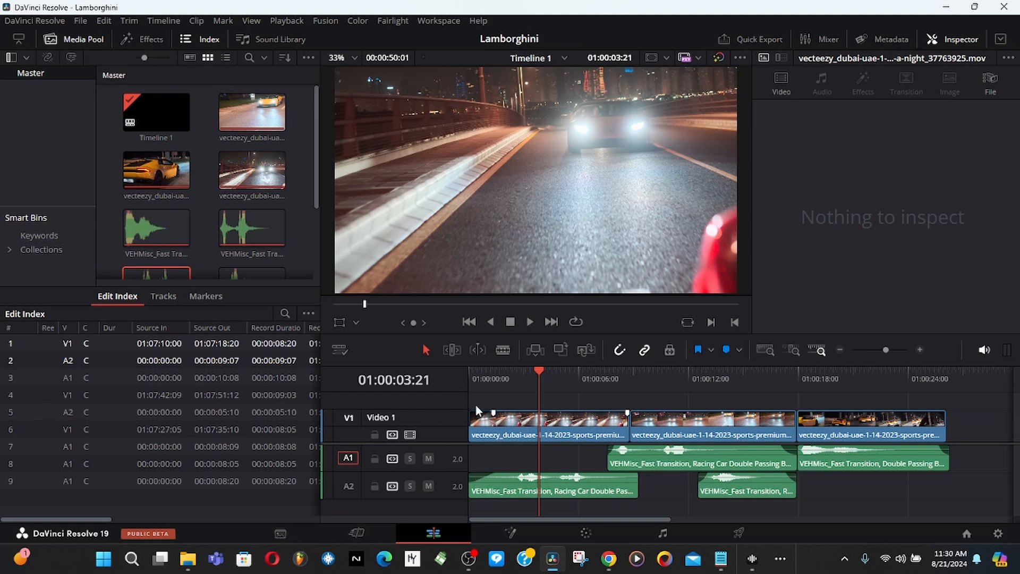
left_click(529, 322)
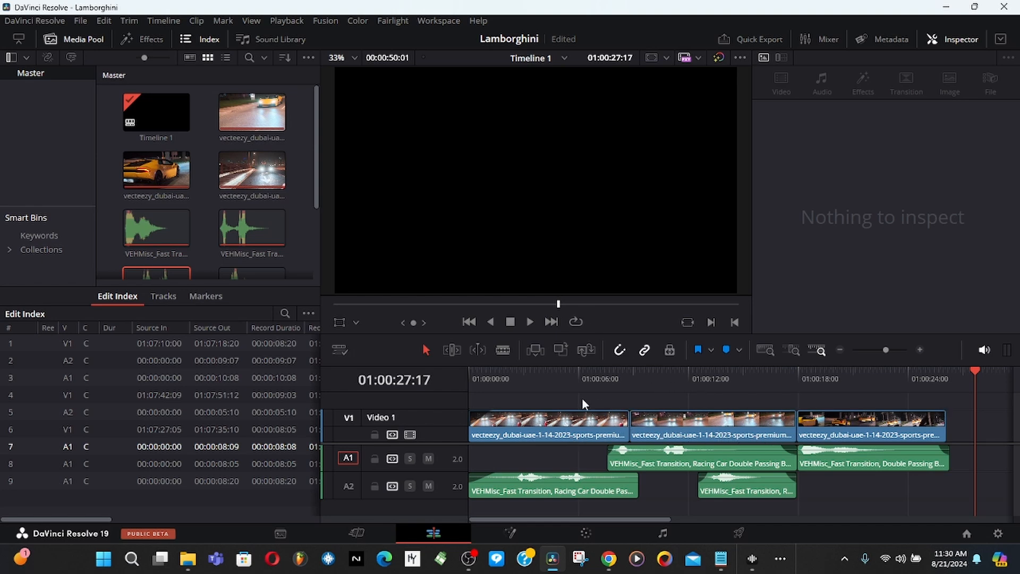
mouse_move(129, 49)
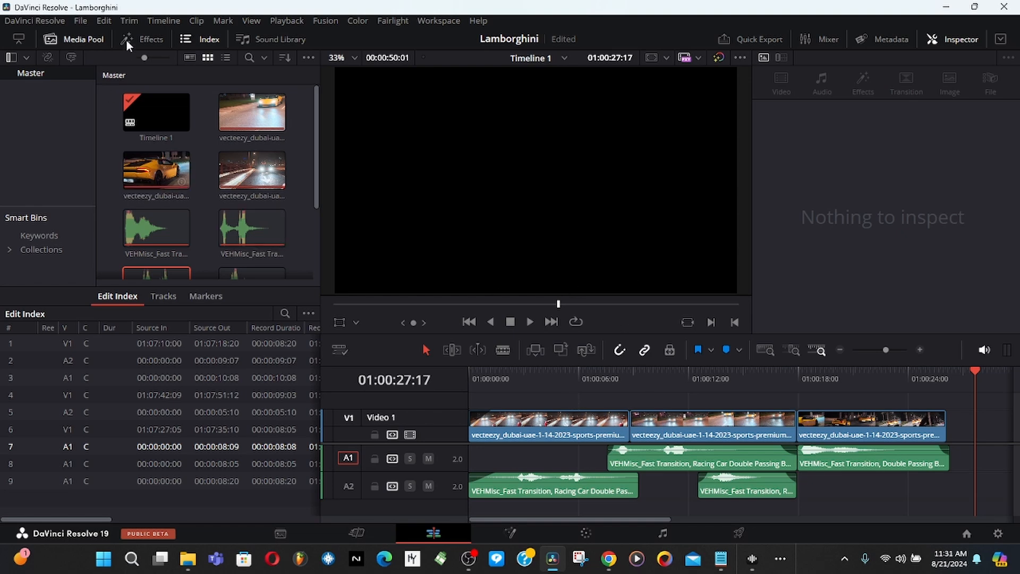
Step: Show the Effects library and browse down to the Generators (color bars, gradients, solid color)
left_click(142, 40)
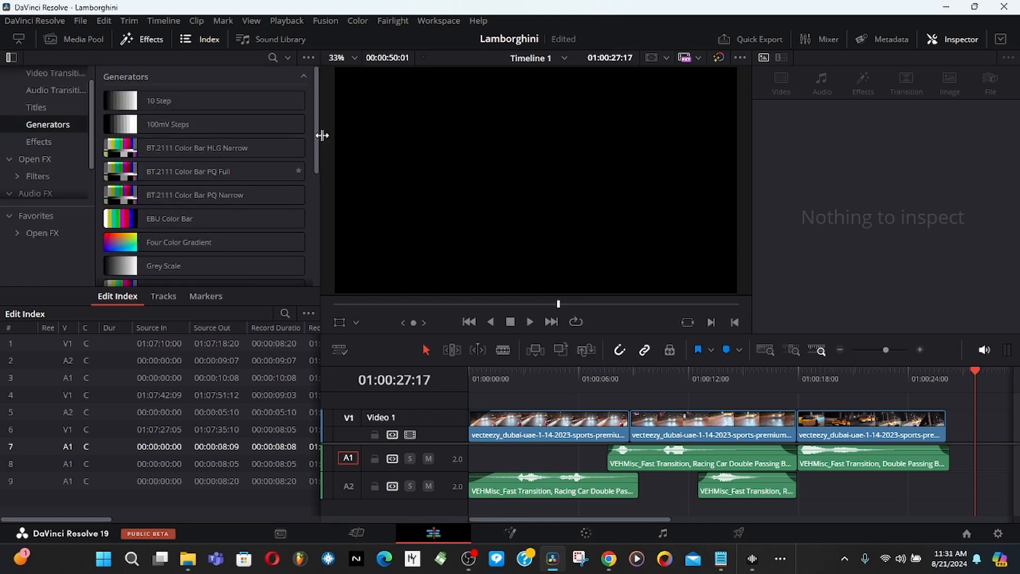
scroll("down", 3)
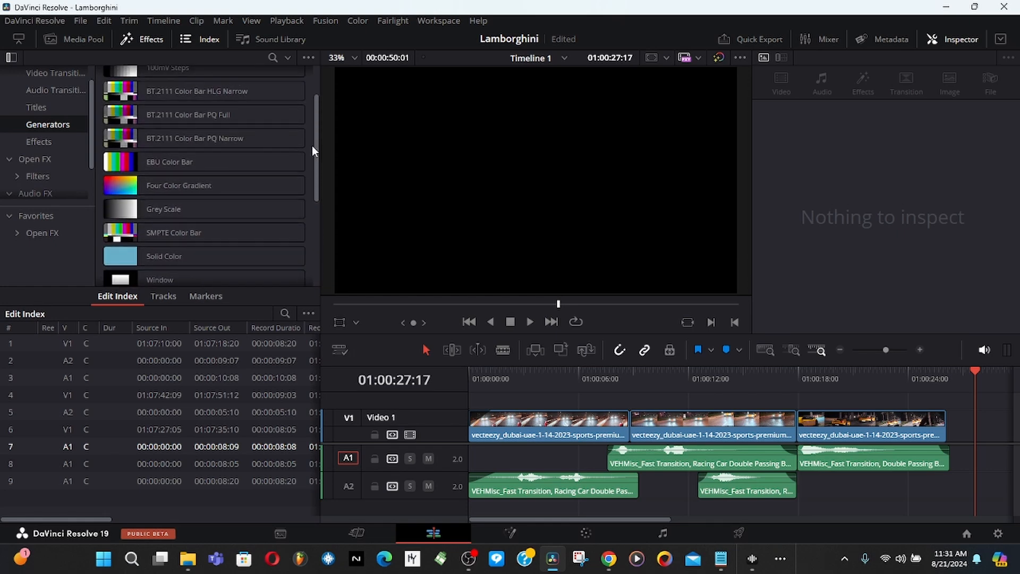
scroll("down", 3)
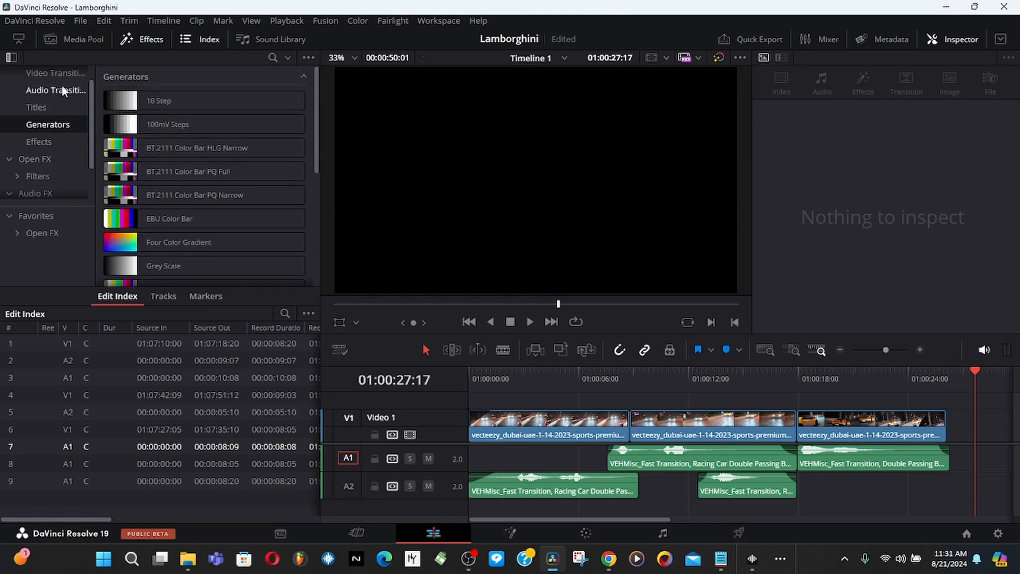
mouse_move(92, 159)
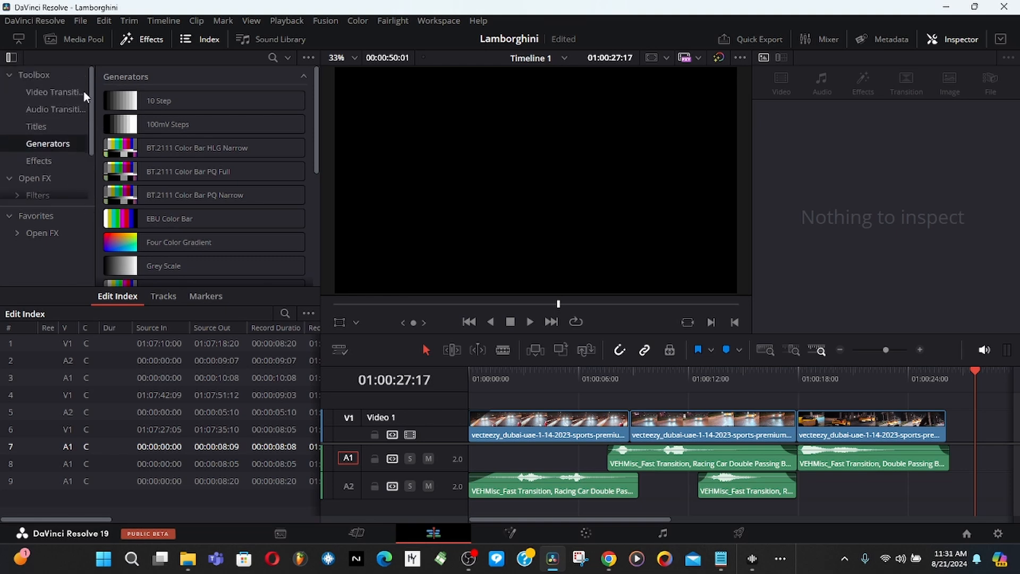
Step: List the Video Transitions and add a 20-frame dissolve-group transition to the end of the last V1 clip
left_click(55, 92)
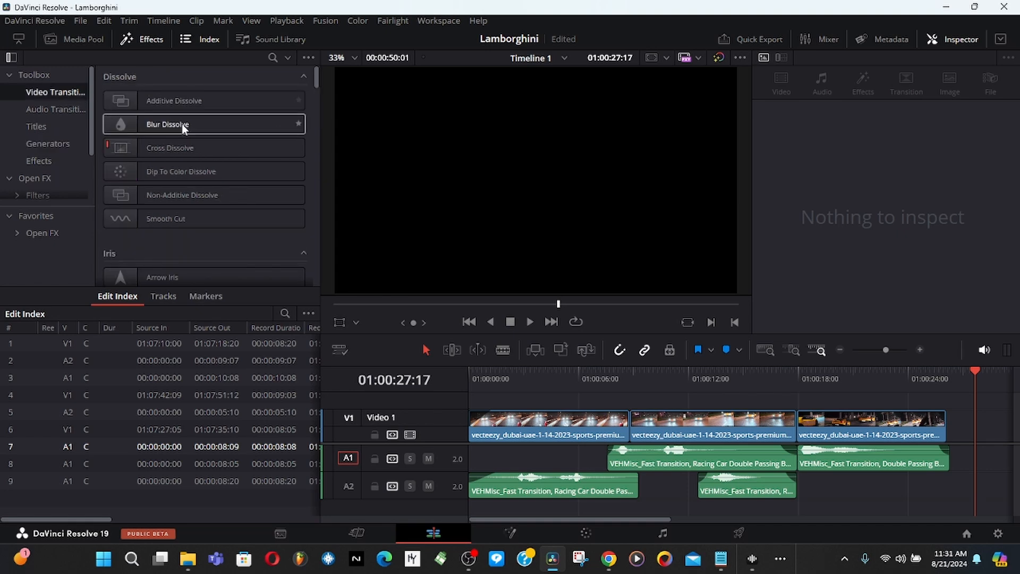
left_click(213, 151)
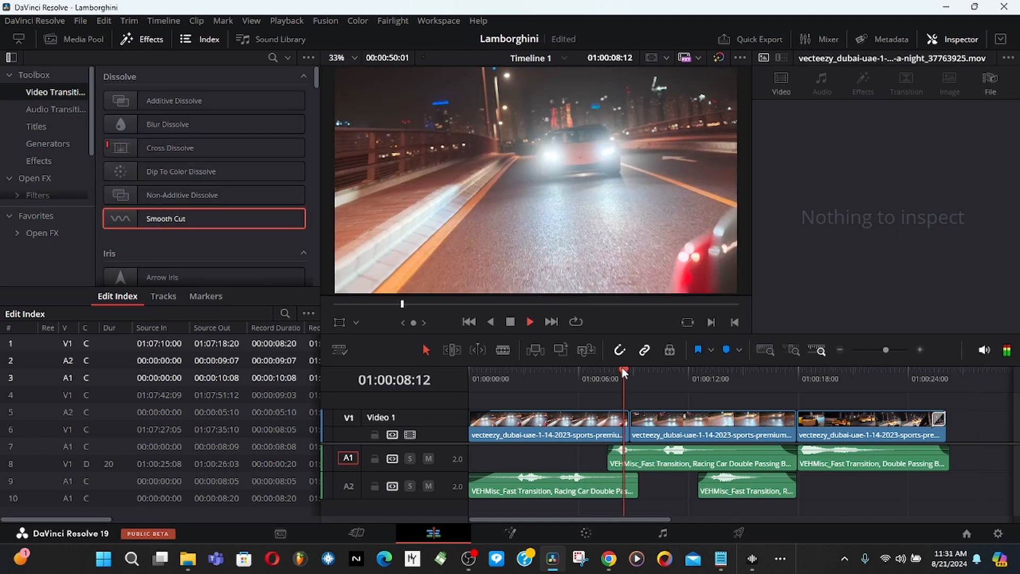
left_click_drag(622, 372, 661, 372)
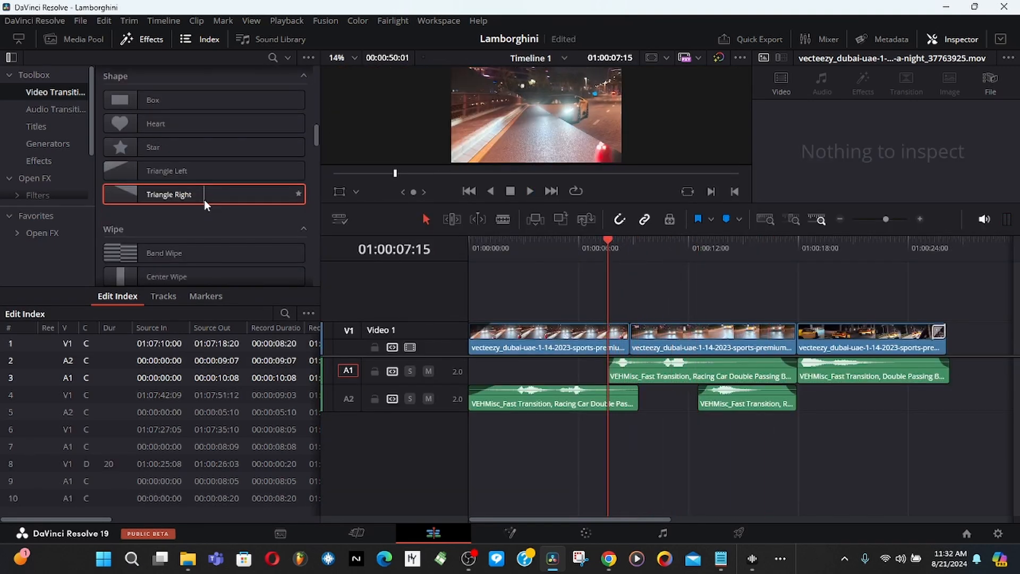
Step: Move the playhead back to around six seconds near the first cut to review
left_click(582, 248)
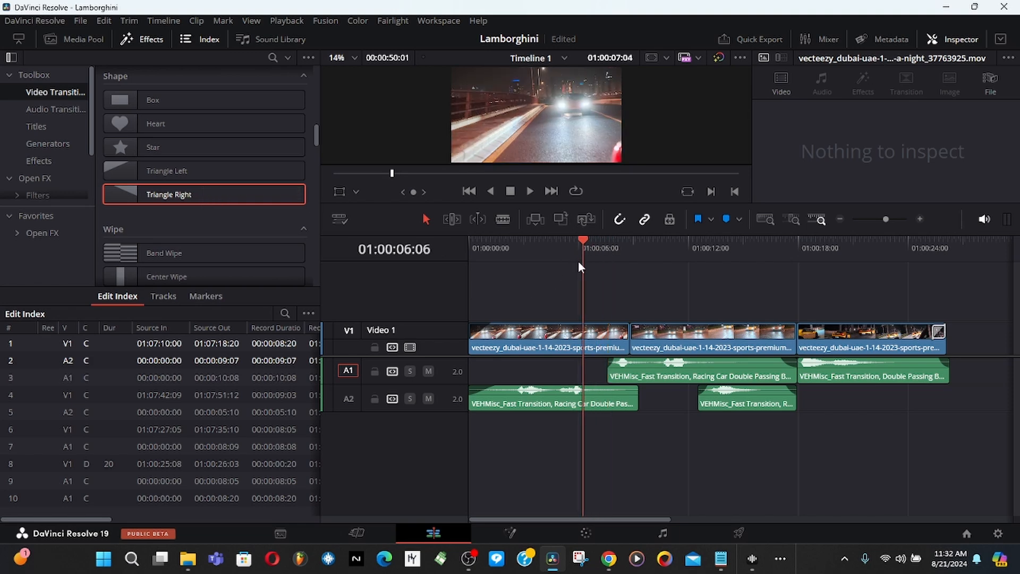
left_click(610, 242)
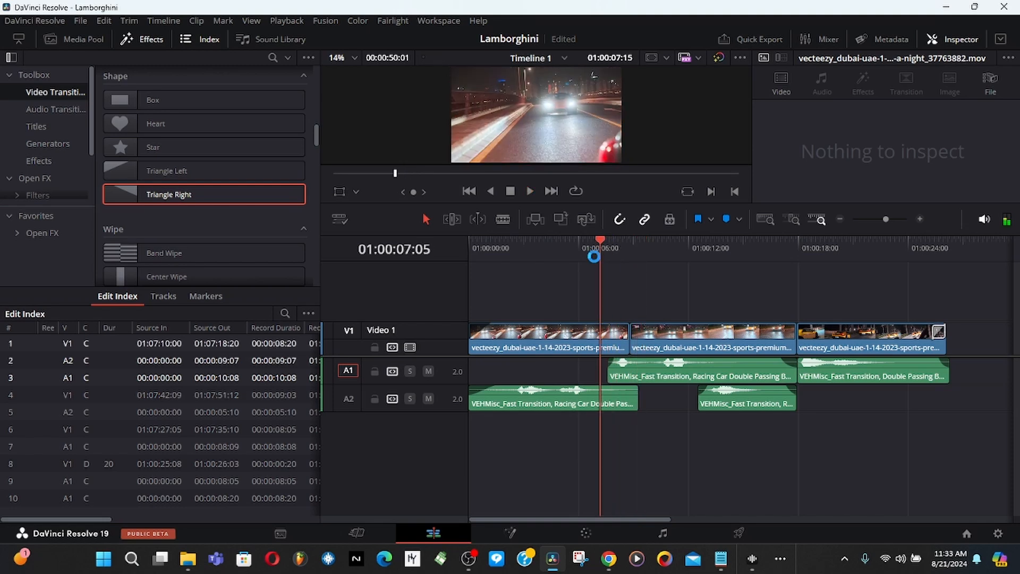
left_click(530, 191)
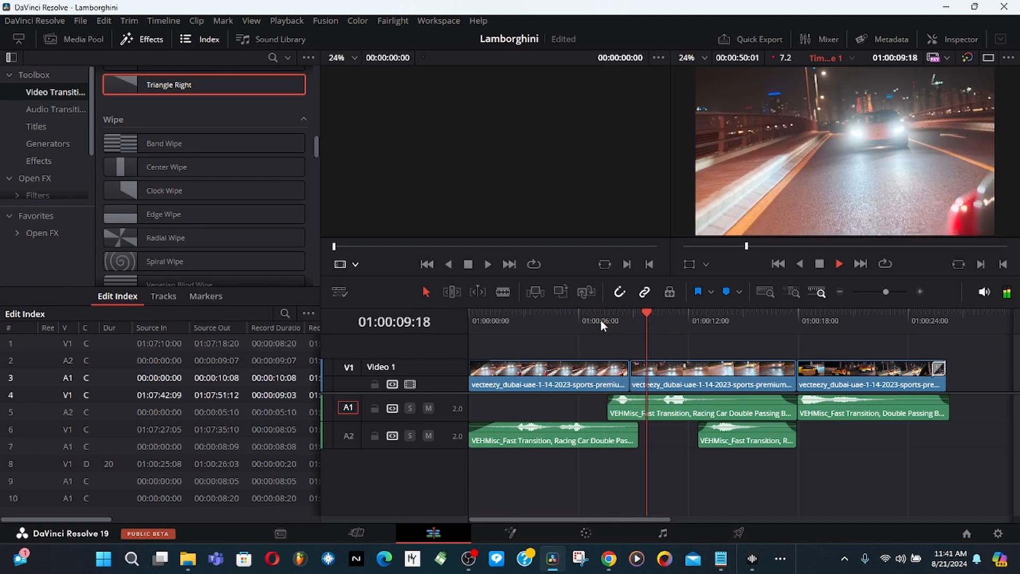
Step: Preview the shape transitions and remove the transition from the end of the final clip
left_click(607, 322)
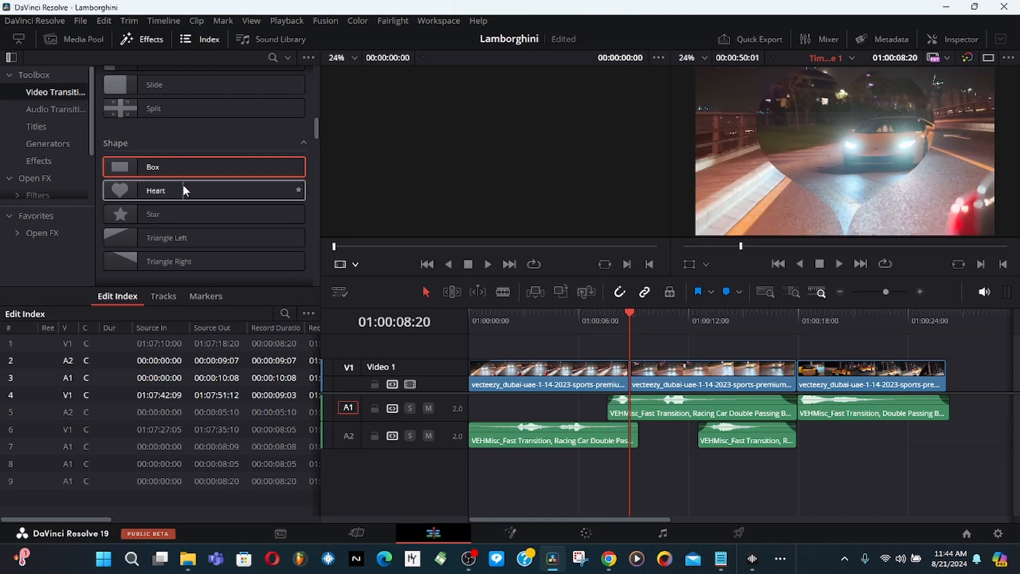
mouse_move(140, 251)
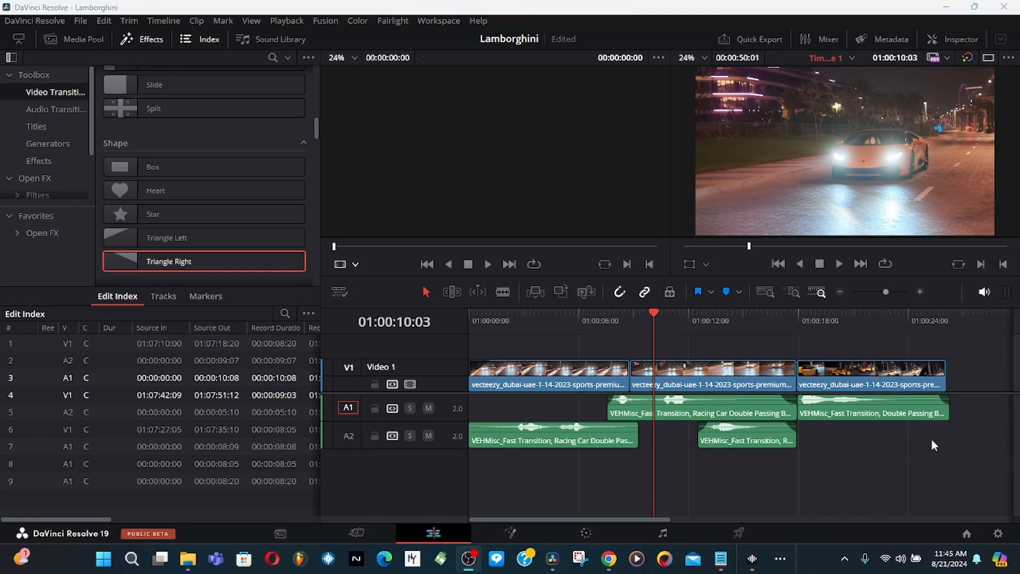
left_click(632, 329)
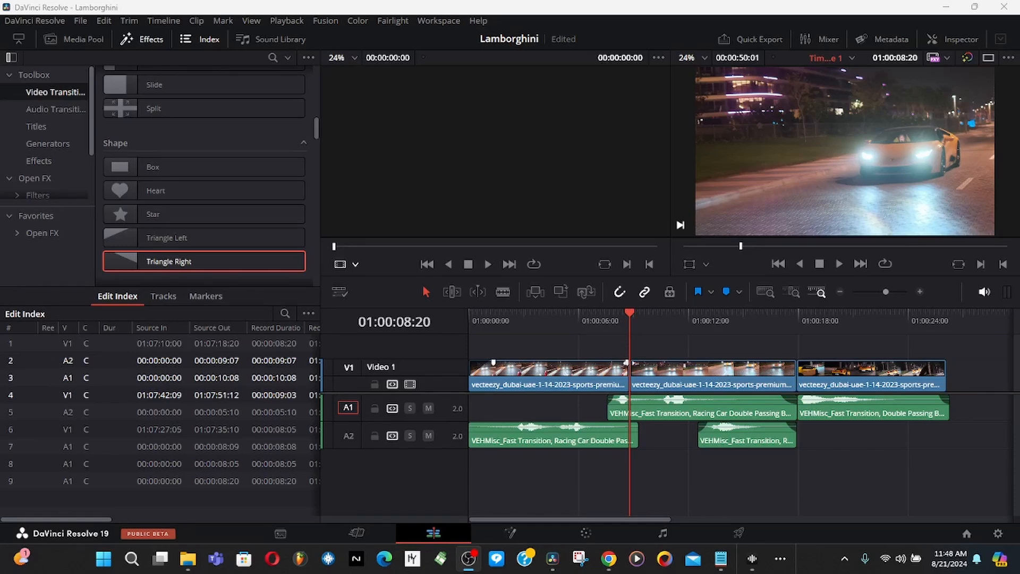
mouse_move(635, 357)
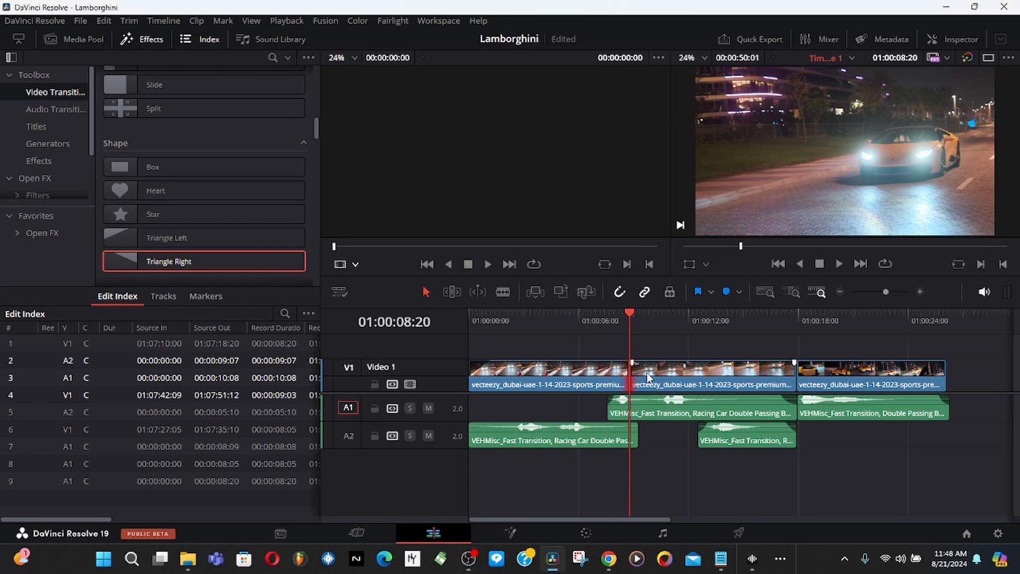
Step: Drop a 24-frame Triangle Right transition onto the first V1 cut, creating a Video 2 track
left_click_drag(713, 374, 713, 351)
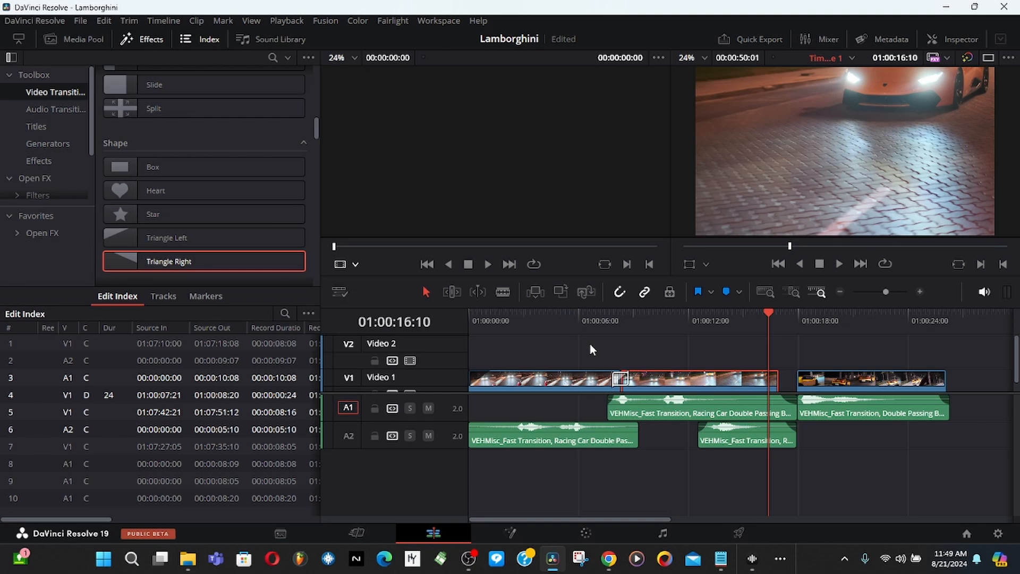
mouse_move(749, 477)
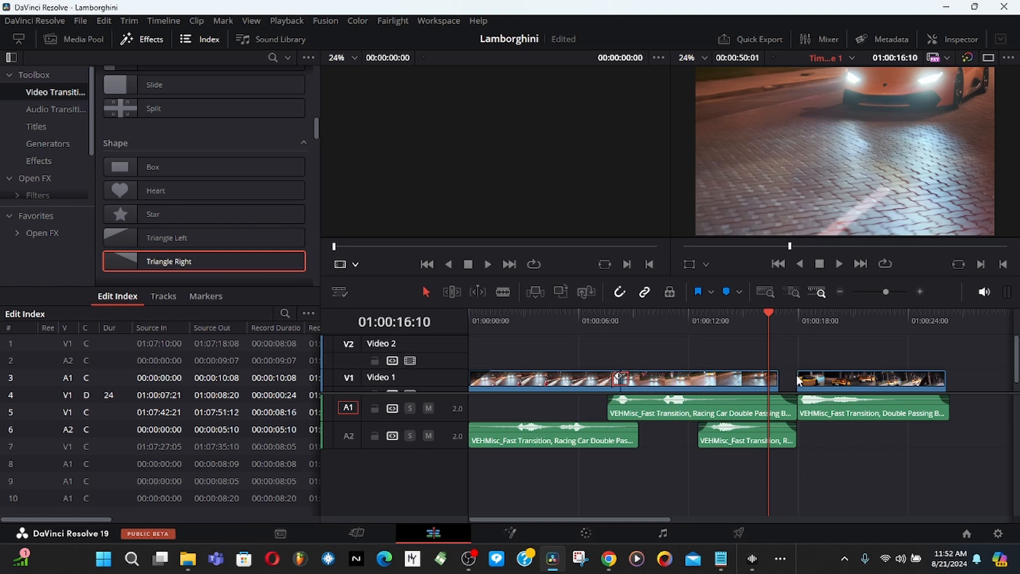
Step: Slide the last Dubai clip left to close the gap and realign its car sound on A1
left_click(868, 380)
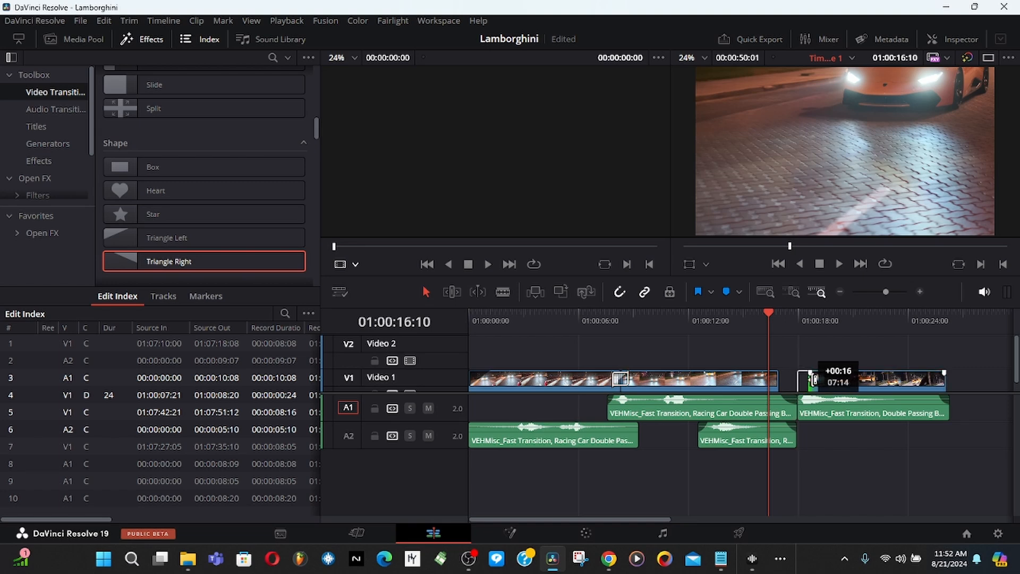
left_click_drag(813, 380, 826, 390)
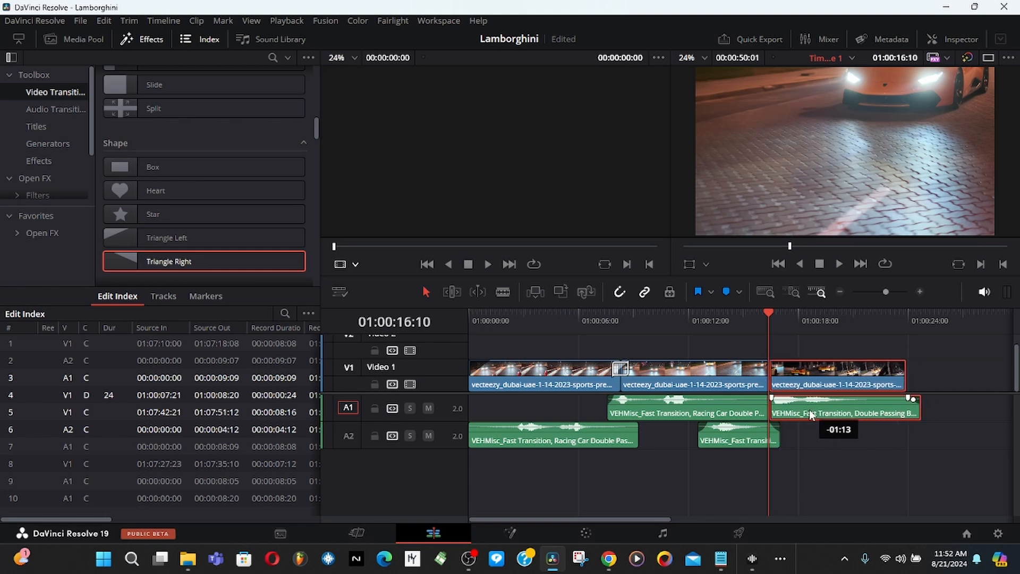
left_click_drag(810, 412, 820, 412)
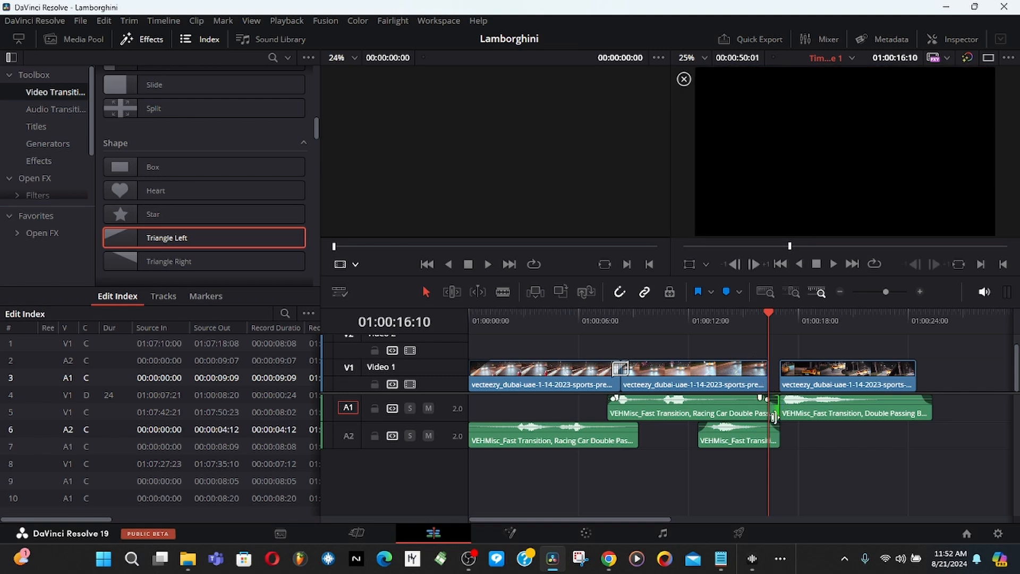
Step: Add a 25-frame Triangle Left transition at the second cut and review it
left_click_drag(774, 417, 756, 417)
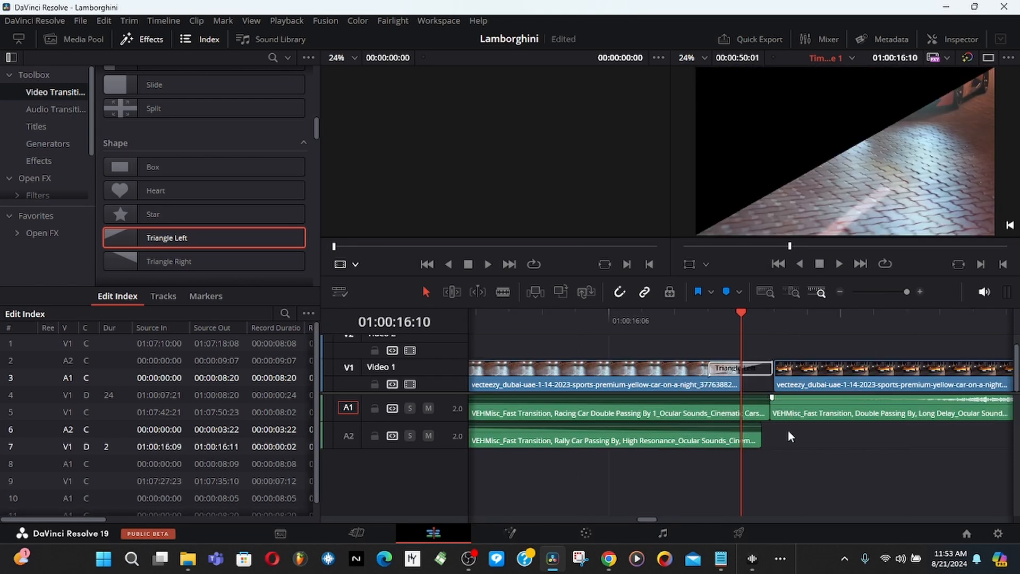
mouse_move(749, 384)
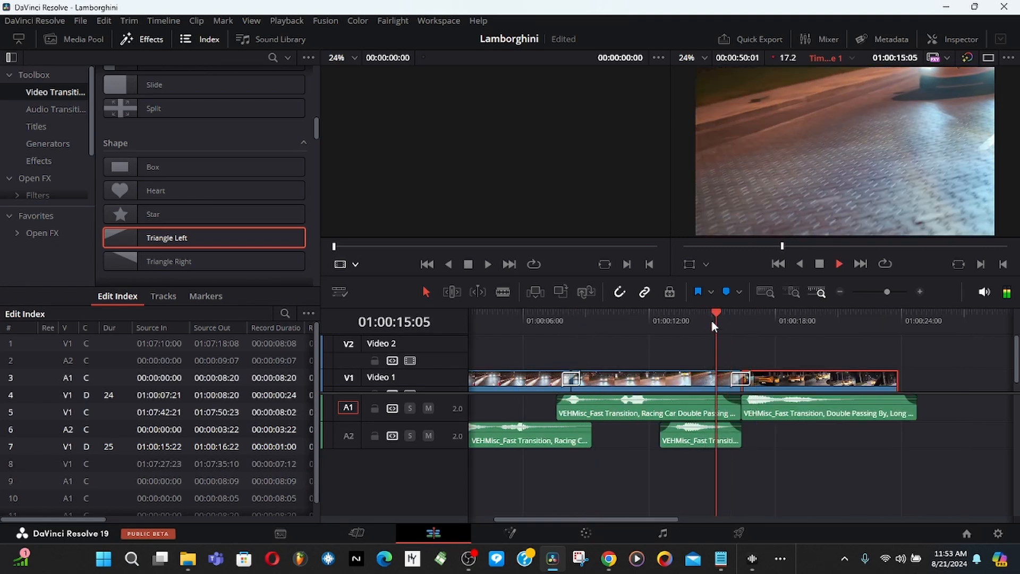
left_click(761, 325)
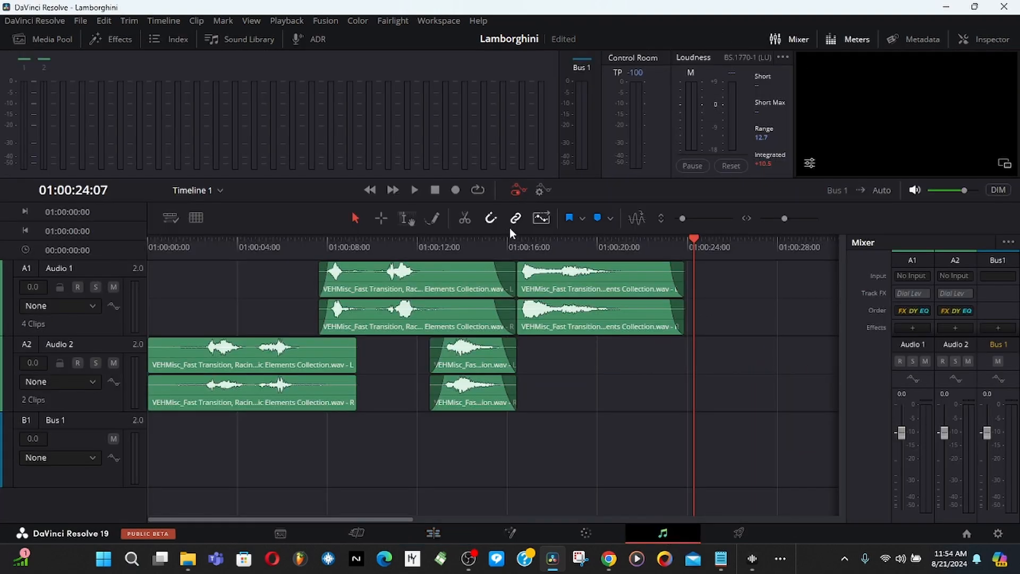
Step: Switch to the Fairlight page with the layered car sounds on A1 and A2
left_click(378, 247)
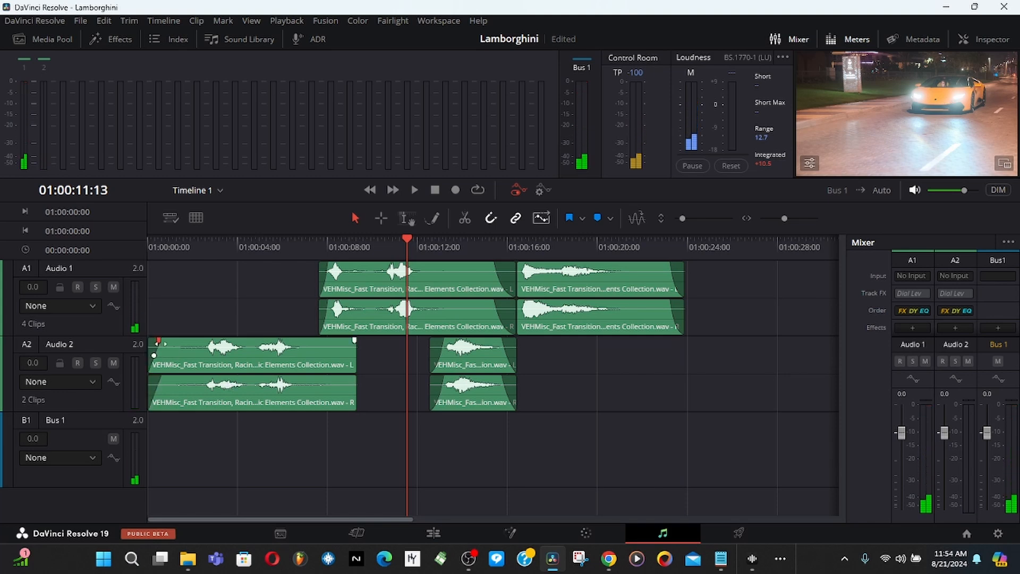
Step: Play the edit from near the start through the layered car sounds and stop near the end
left_click(414, 190)
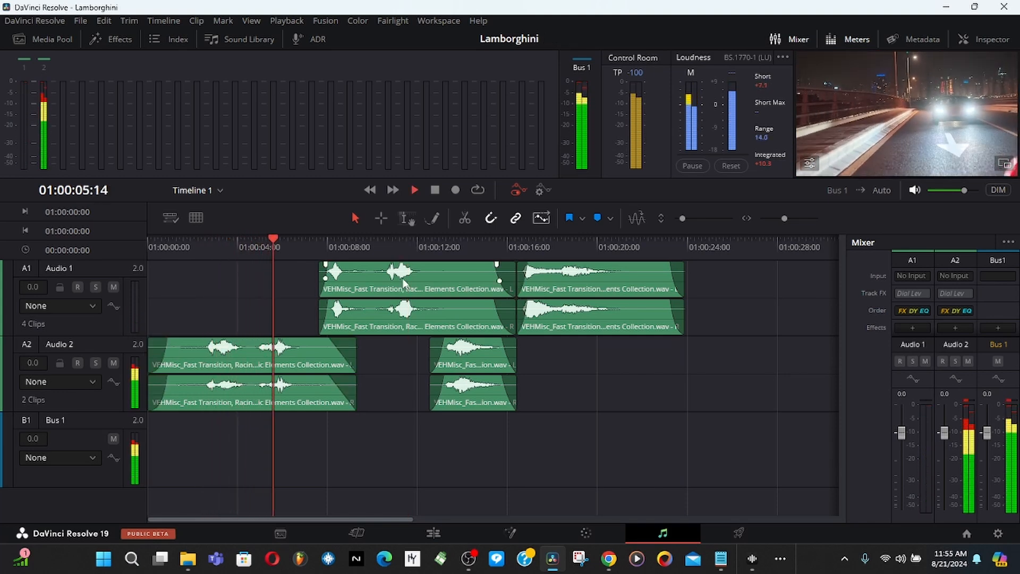
left_click(414, 190)
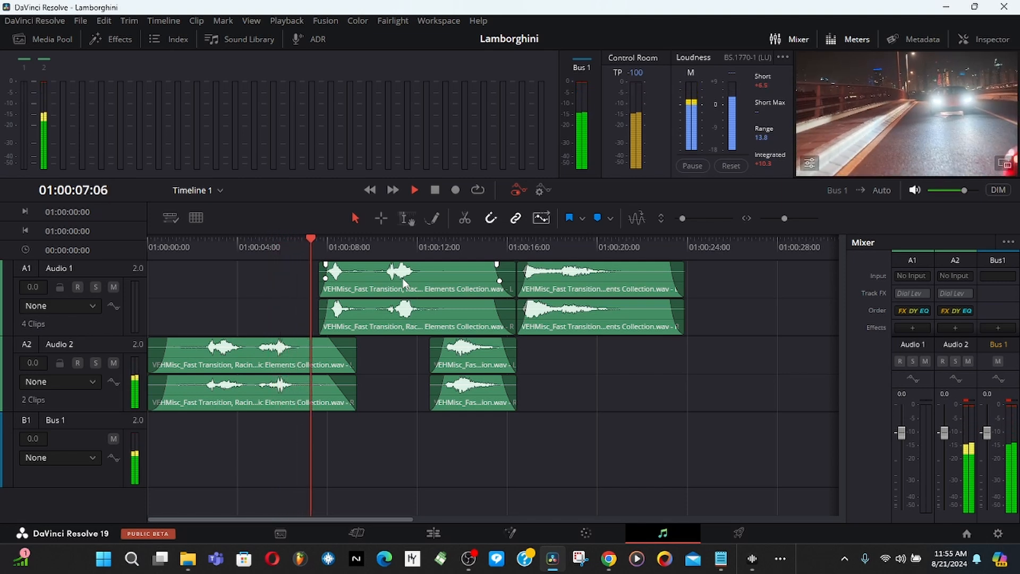
left_click(415, 189)
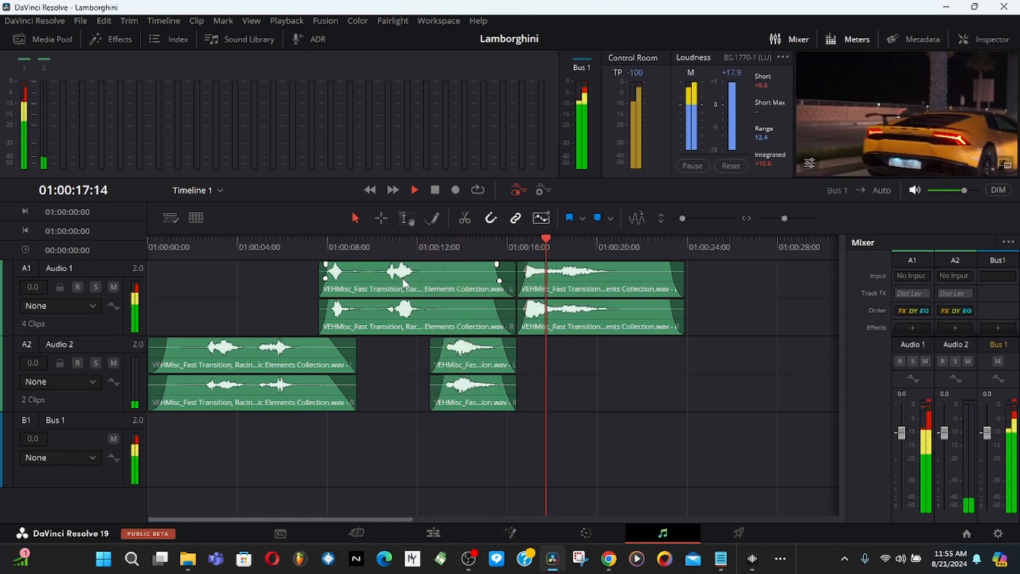
left_click(414, 189)
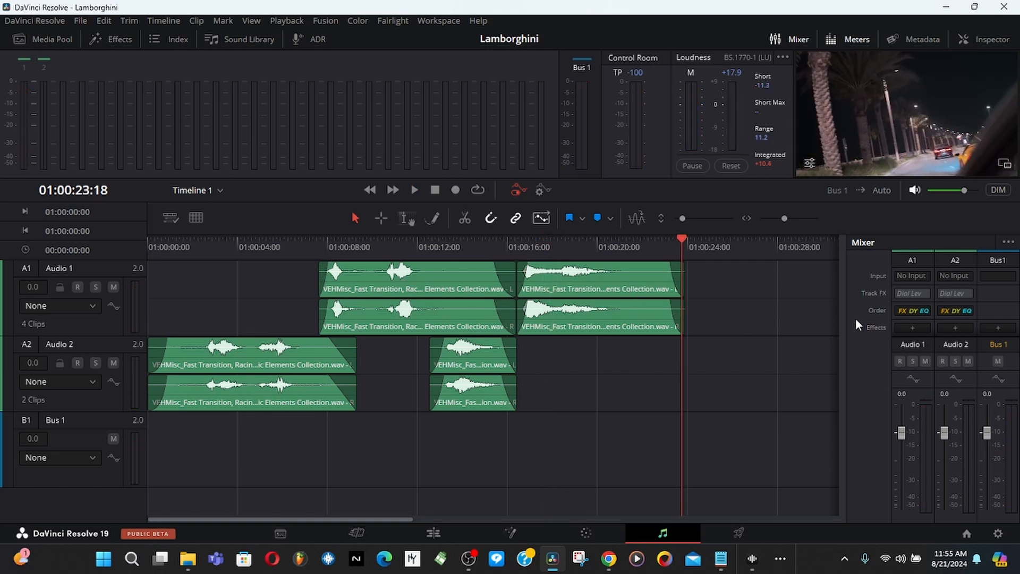
Step: List the audio effect categories (Channel to Reverb) for the Audio 1 mixer channel
left_click(912, 328)
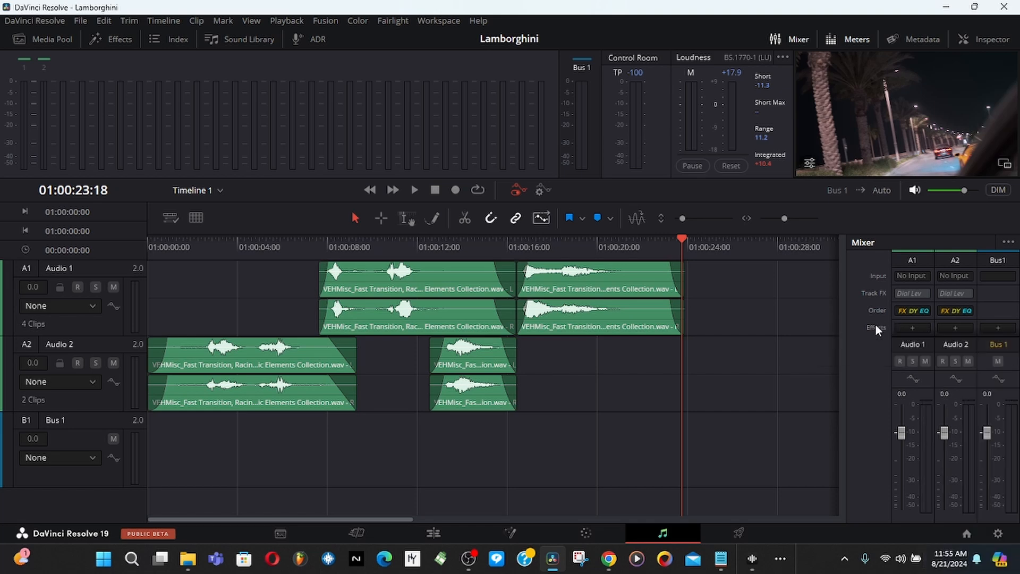
left_click(912, 328)
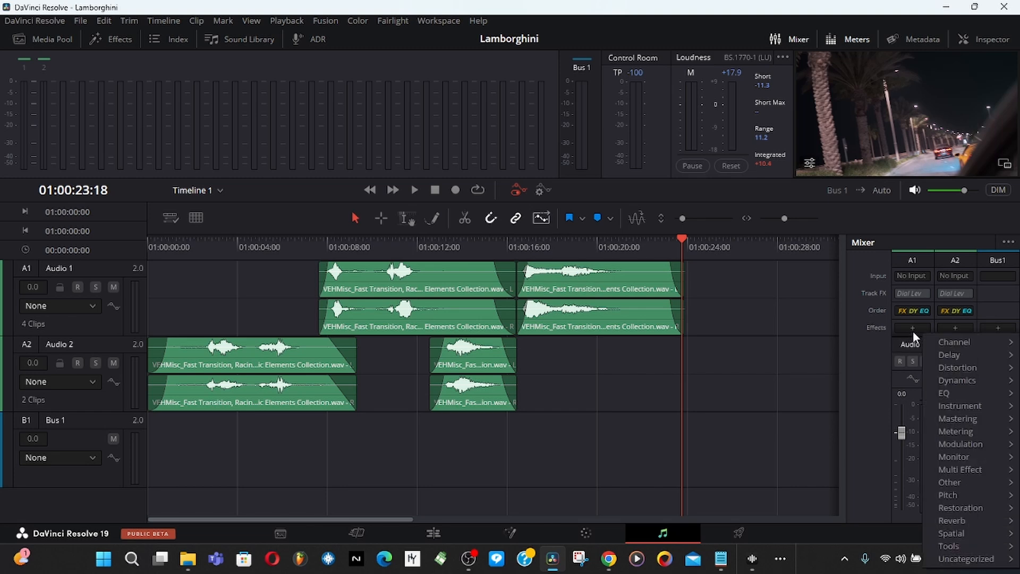
mouse_move(956, 381)
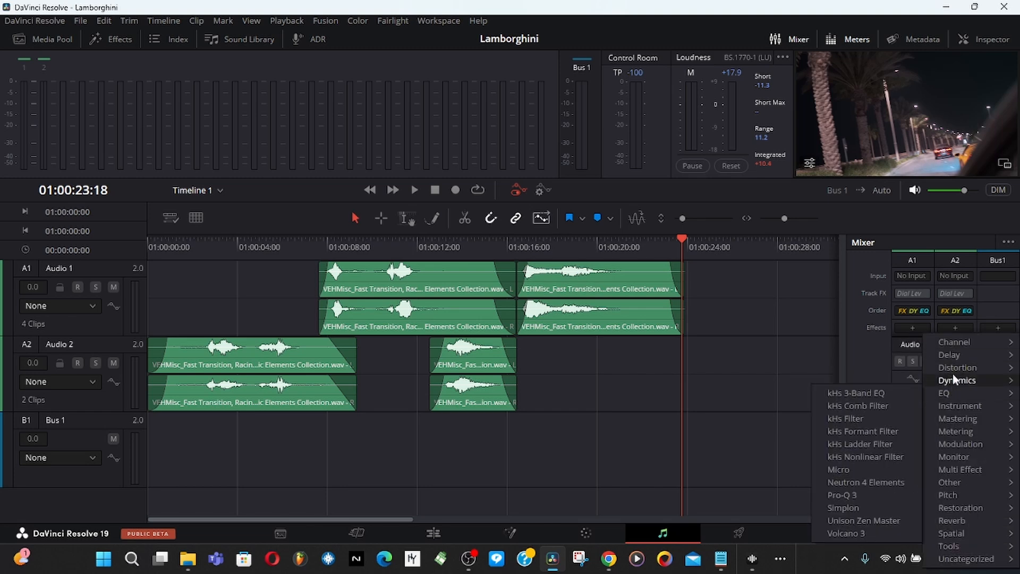